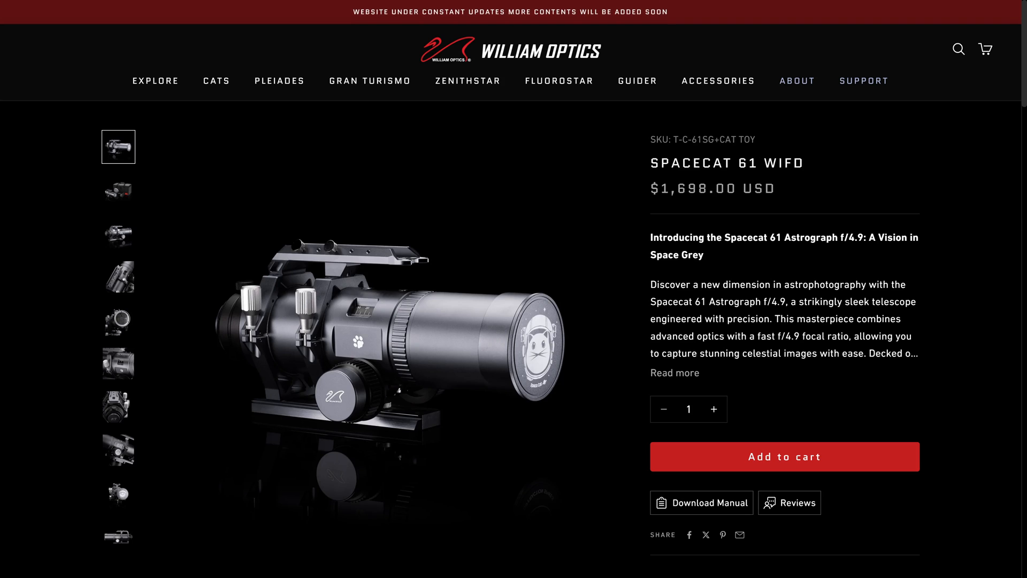
- View the SpaceCat 61 WIFD and RedCat 51 WIFD pages, then list the Cats collection
double_click(712, 188)
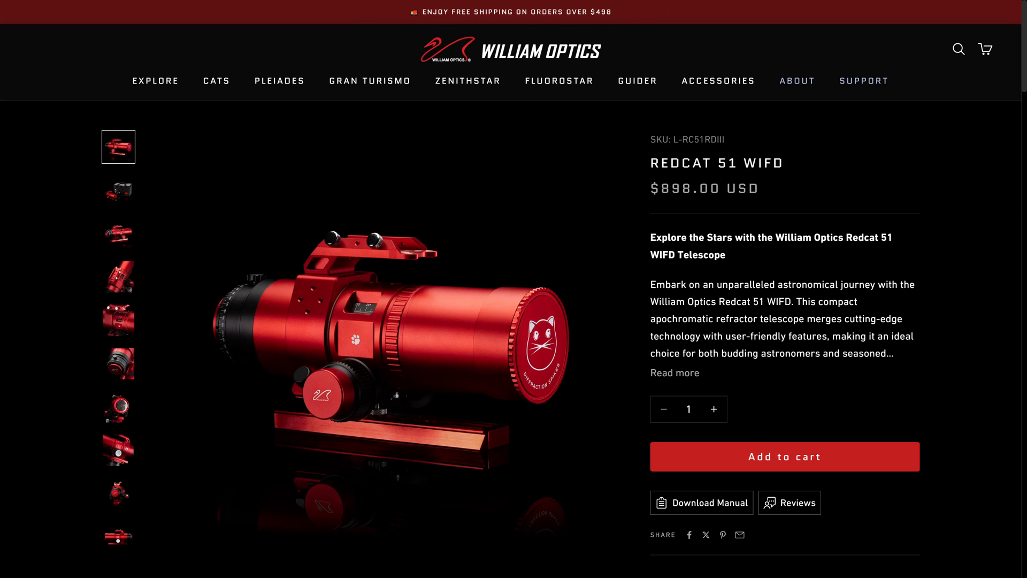
double_click(763, 163)
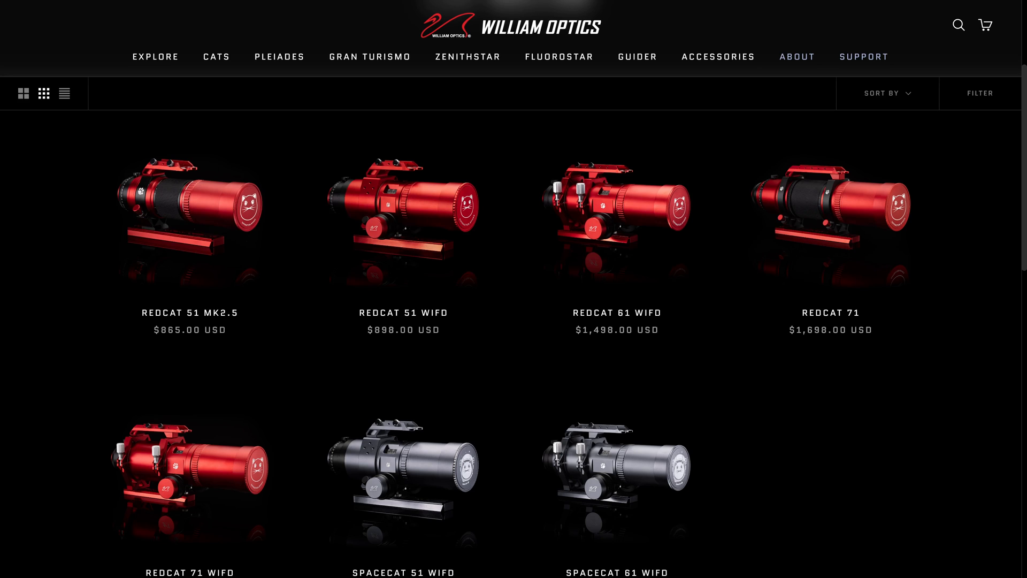
- Scroll to the SpaceCat 61 WIFD technical specifications and highlight the 300 mm focal length
scroll("down", 3)
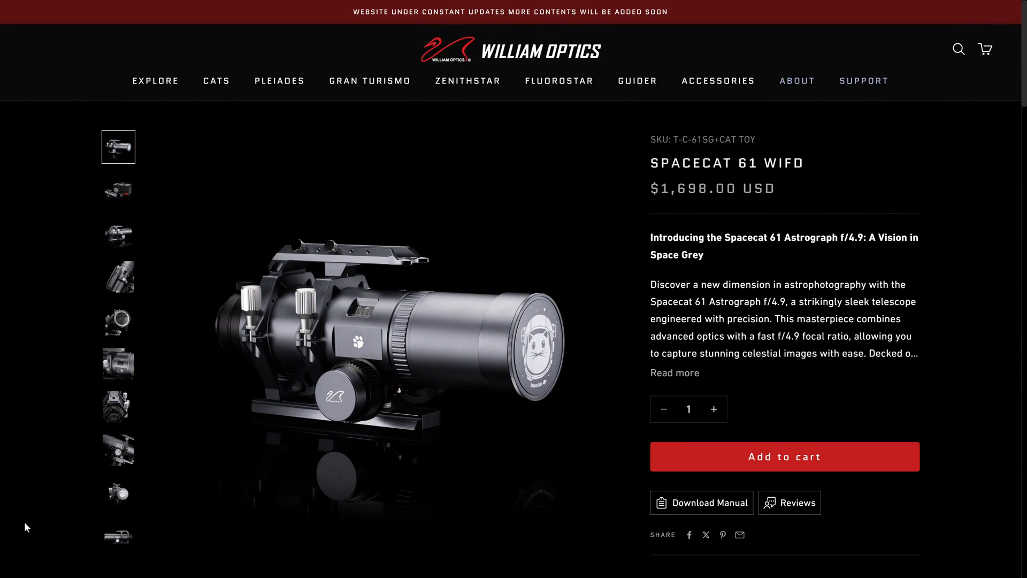
scroll("down", 3)
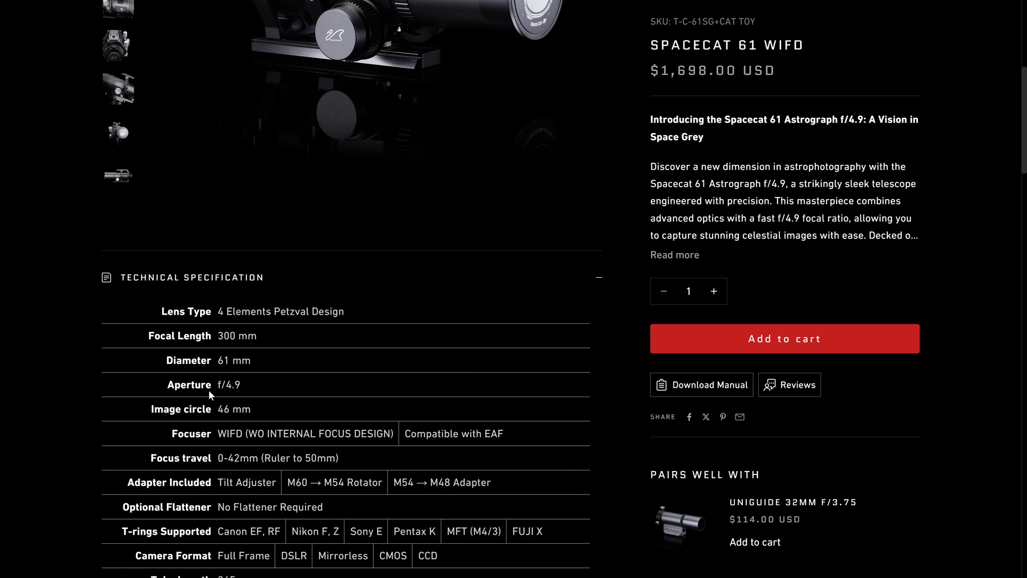
double_click(237, 336)
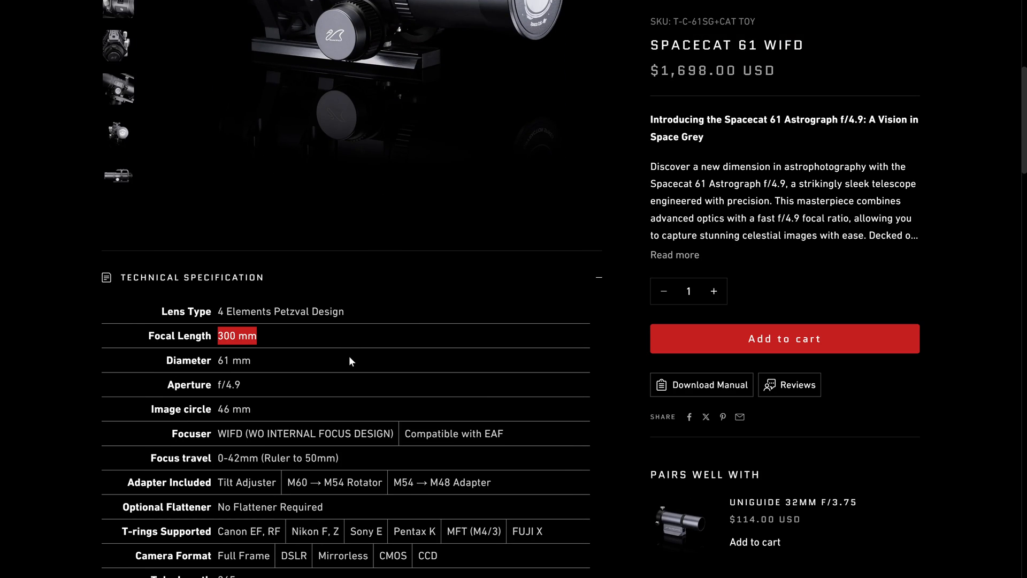
mouse_move(339, 364)
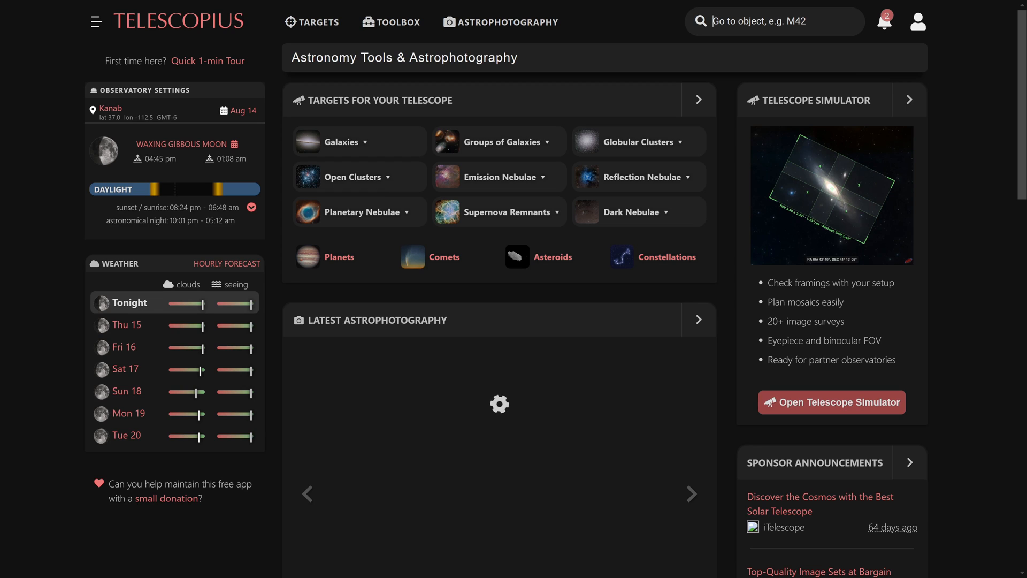
- Open the Orion Nebula simulator and enter 300 mm focal length and 61 mm aperture
type("orio")
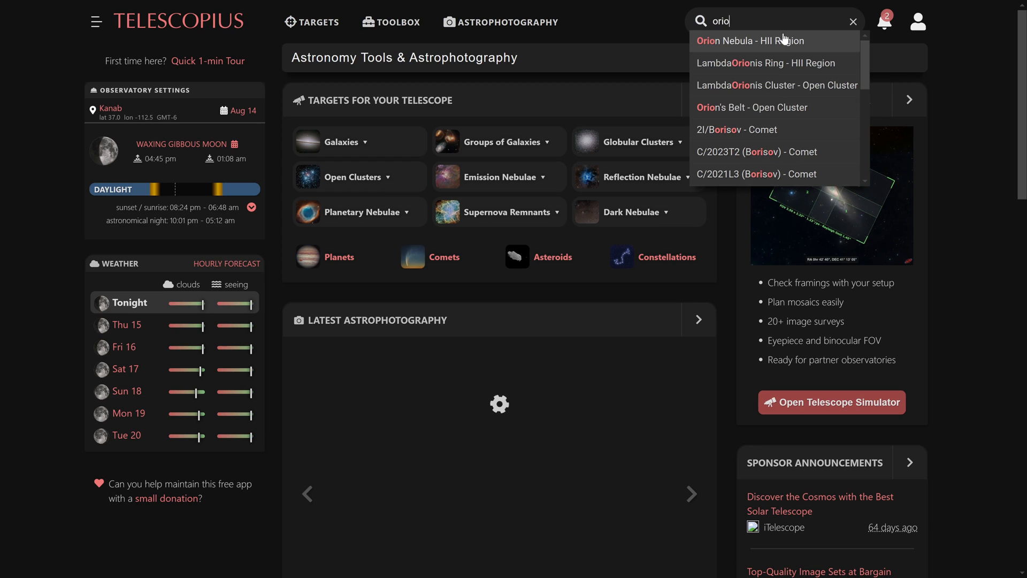
left_click(748, 41)
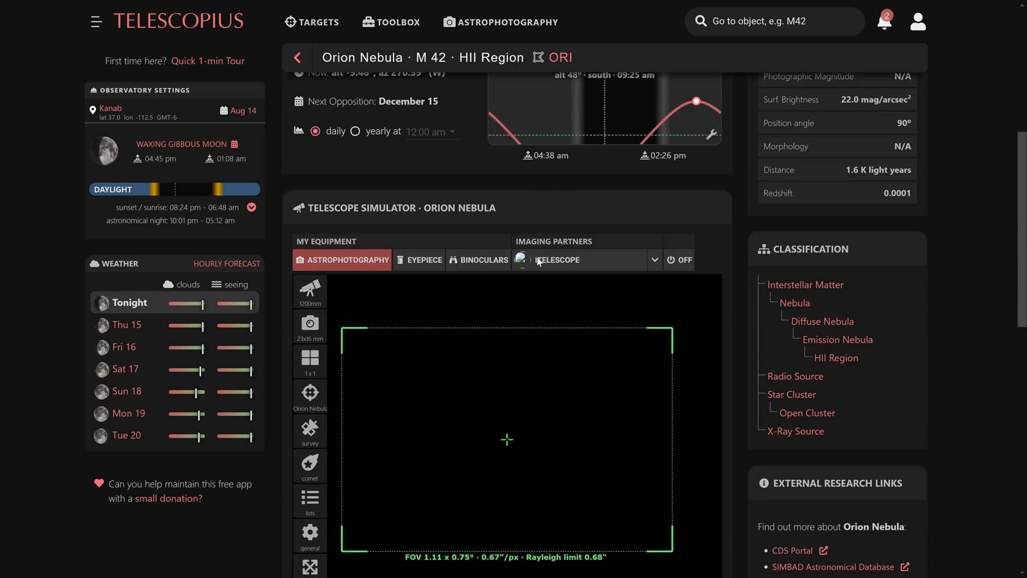
scroll("down", 3)
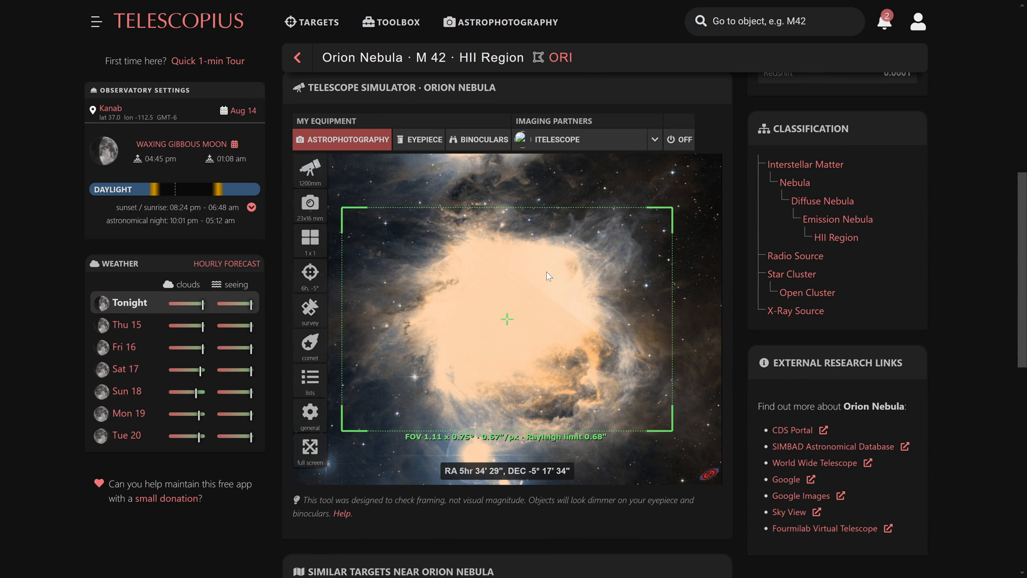
left_click(310, 167)
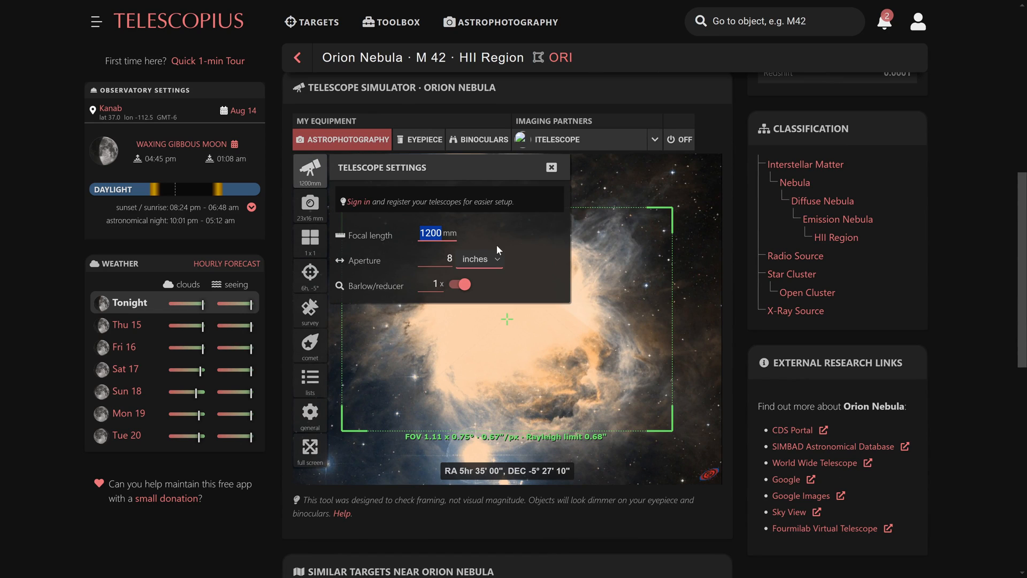
type("300")
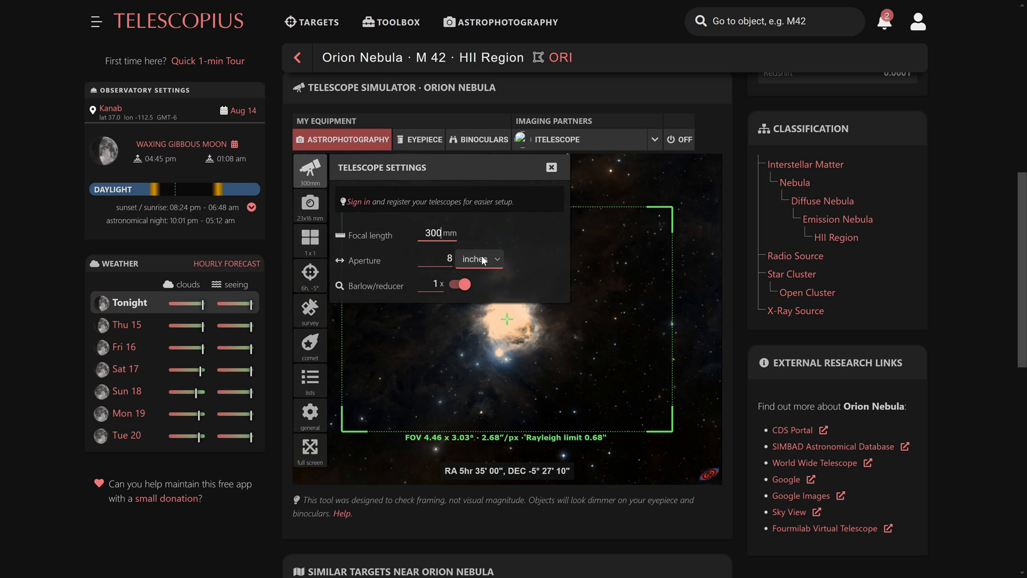
left_click(479, 258)
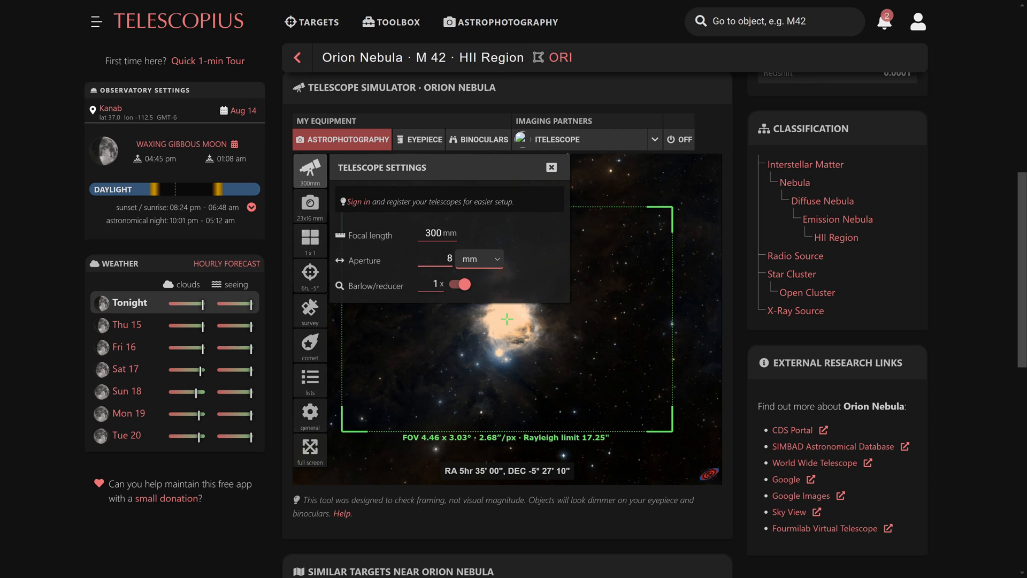
type("61")
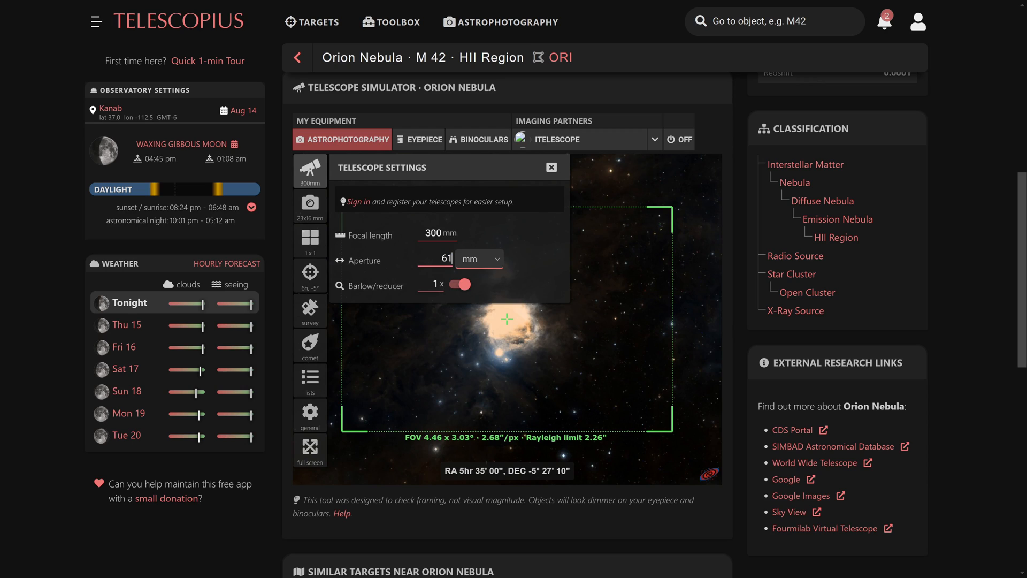
- Review camera and telescope settings, then frame the view on the Horsehead Nebula
left_click(310, 206)
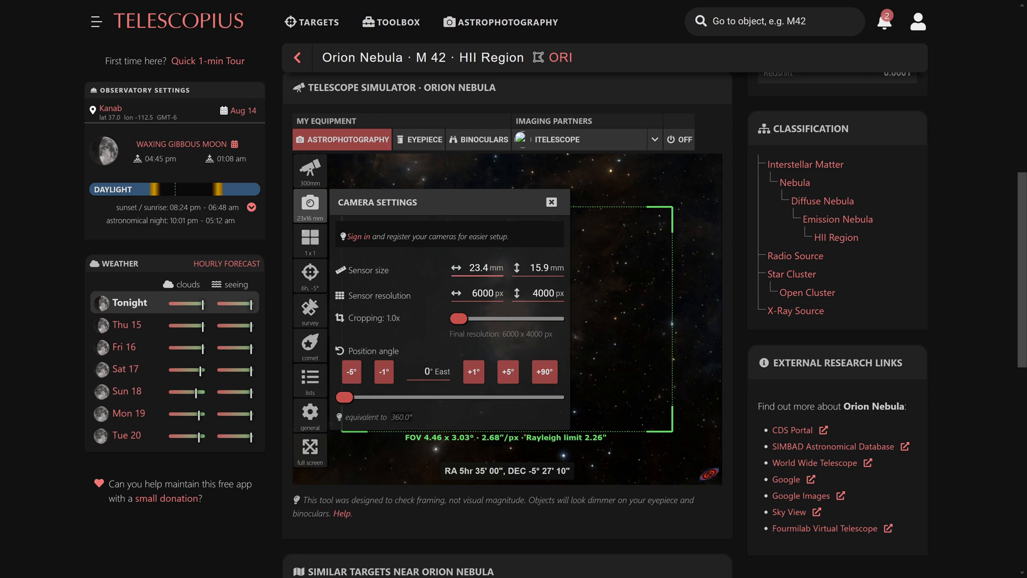
left_click(310, 170)
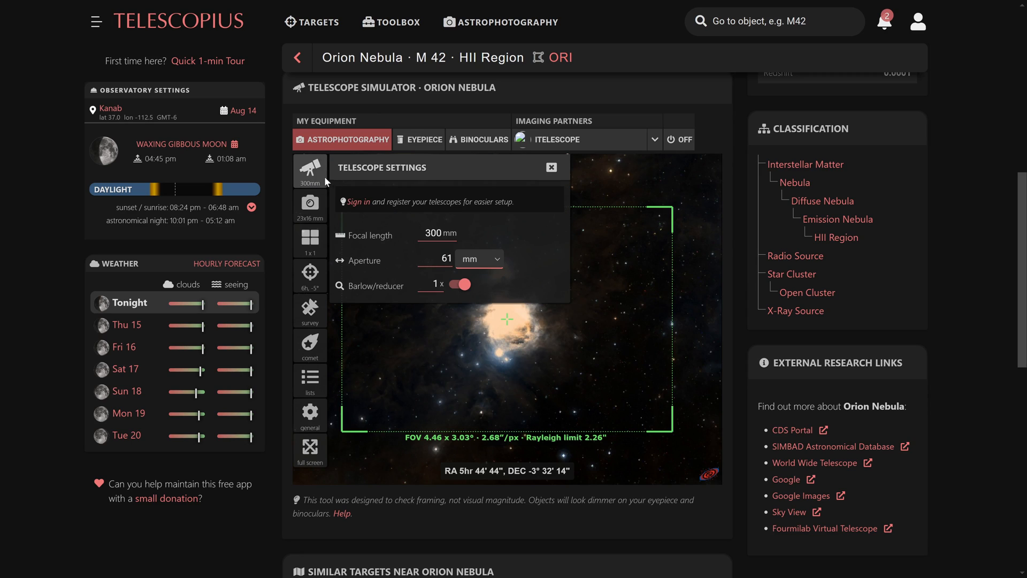
left_click(551, 166)
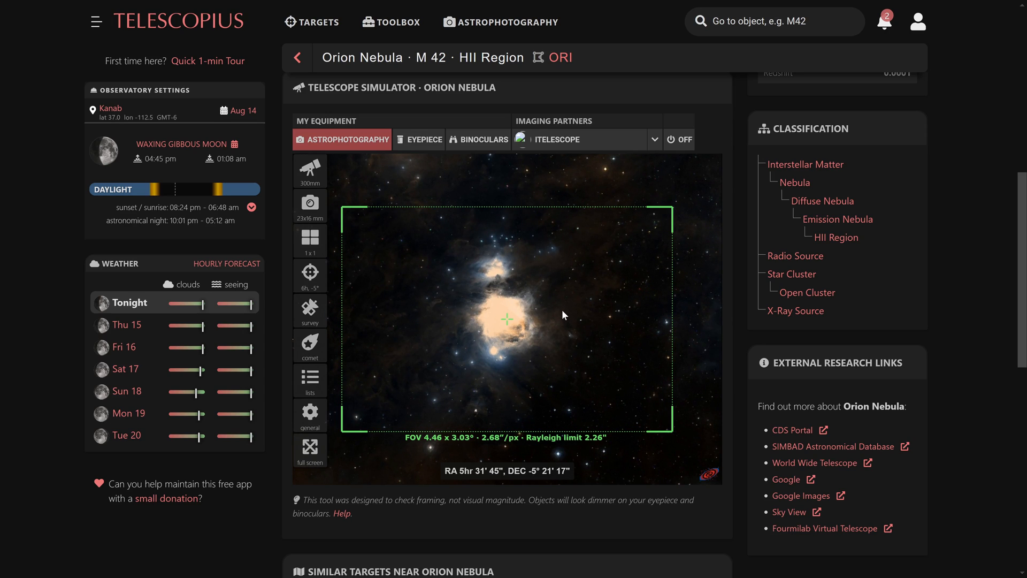
left_click_drag(562, 315, 478, 242)
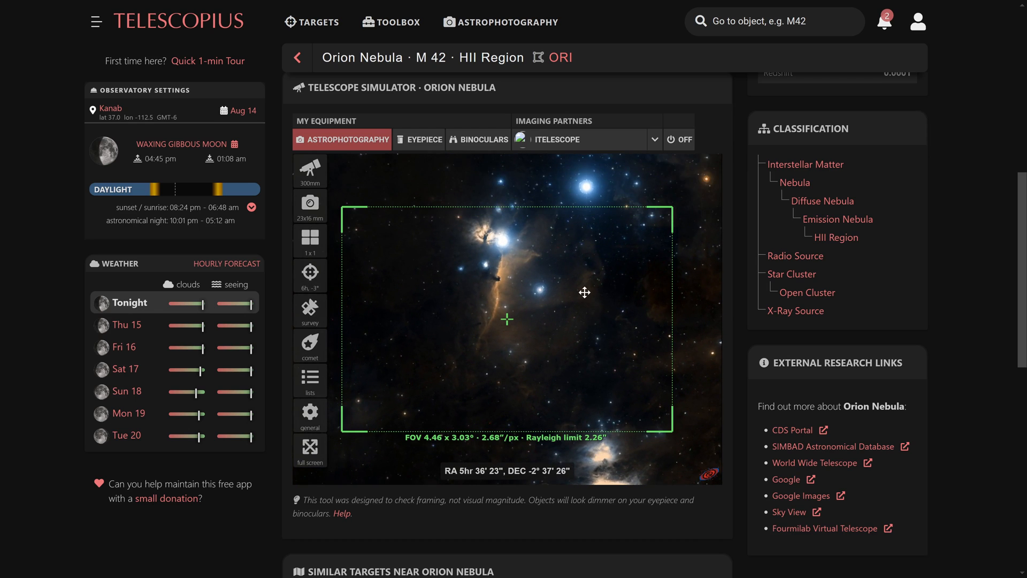
left_click_drag(584, 292, 598, 300)
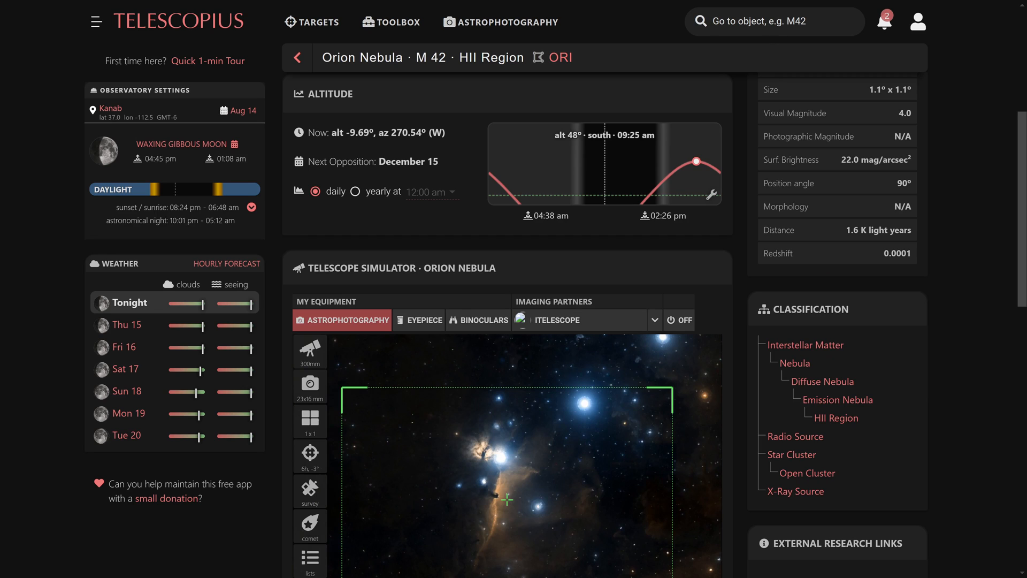
- Preview Elephant Trunk at 300 mm, then bring up the Duck Nebula simulator at 800 mm
type("elephant")
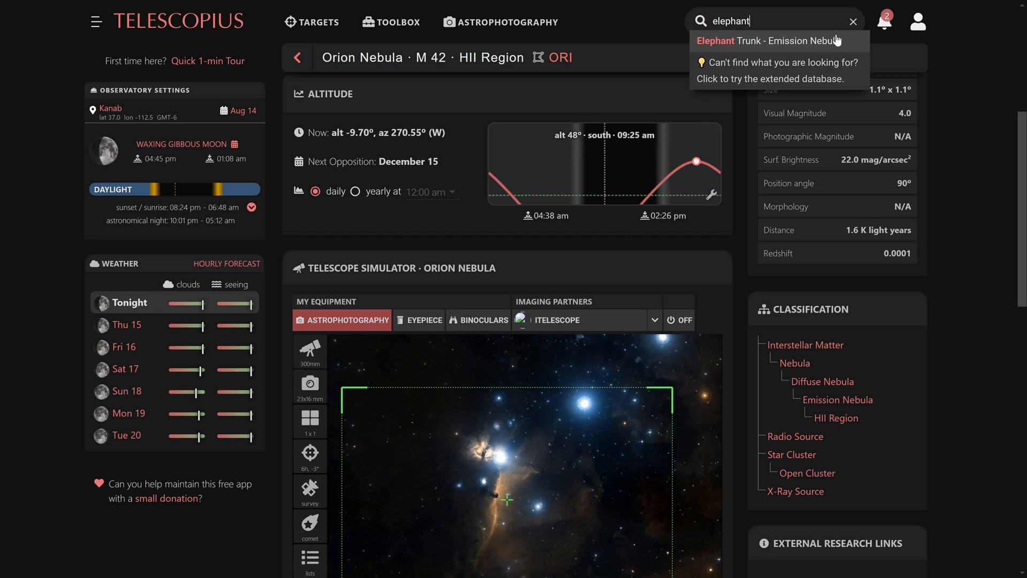
left_click(773, 41)
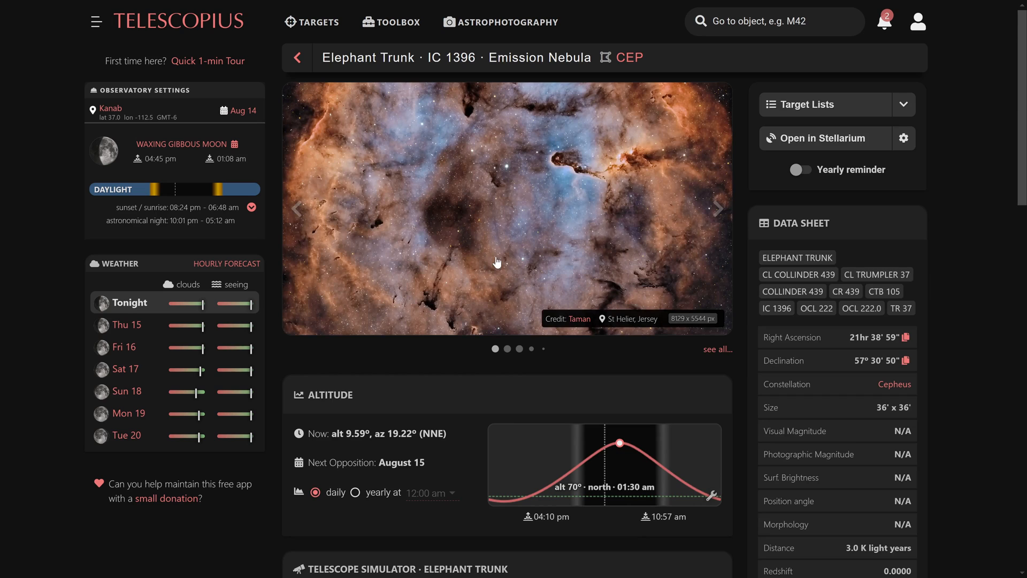
scroll("down", 3)
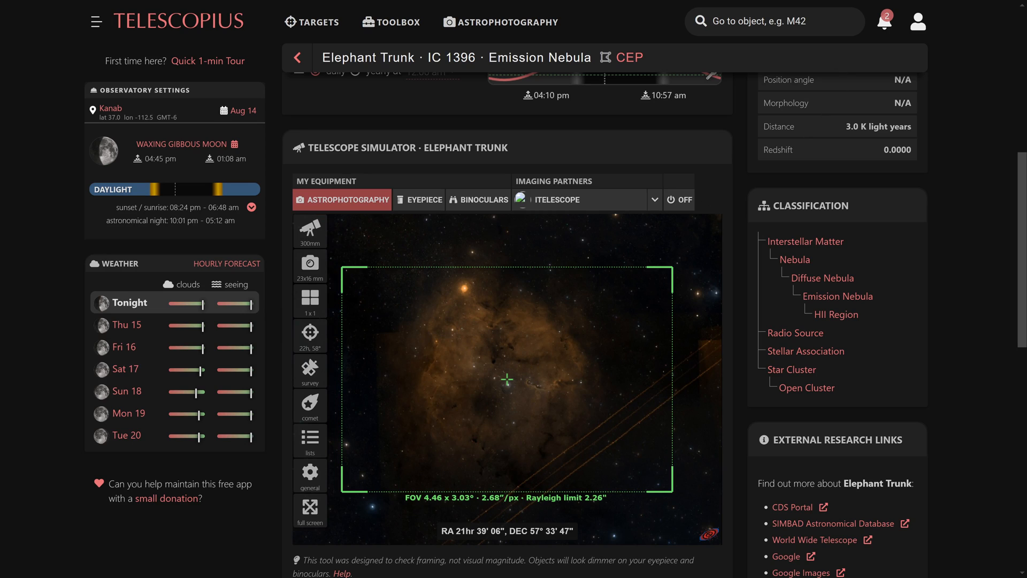
type("tho")
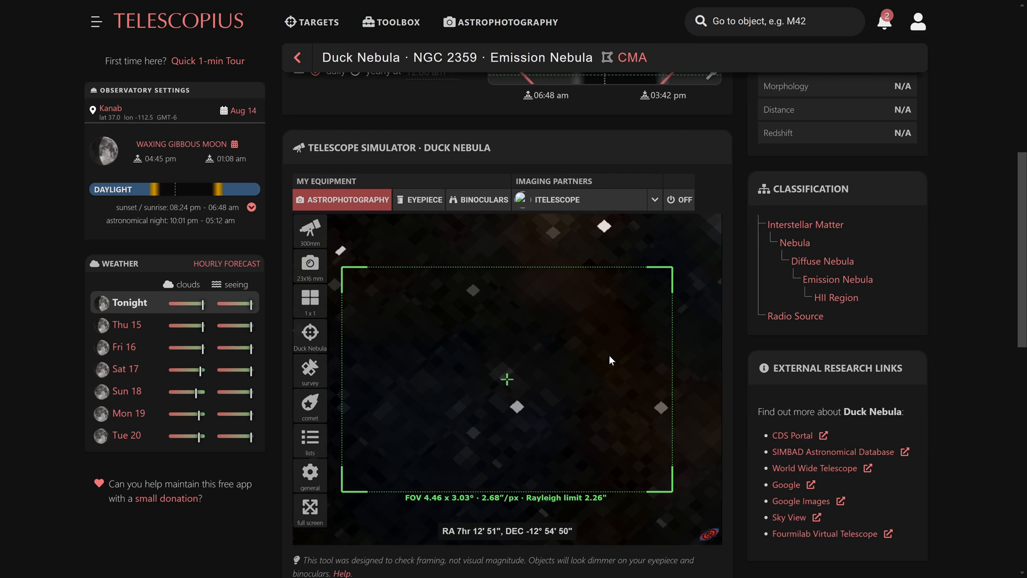
scroll("down", 3)
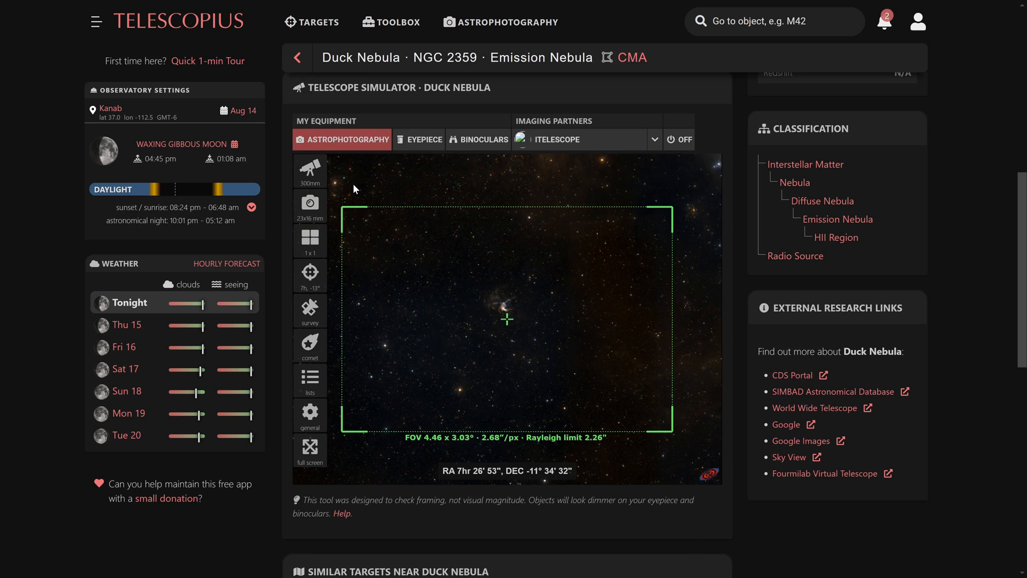
left_click(309, 170)
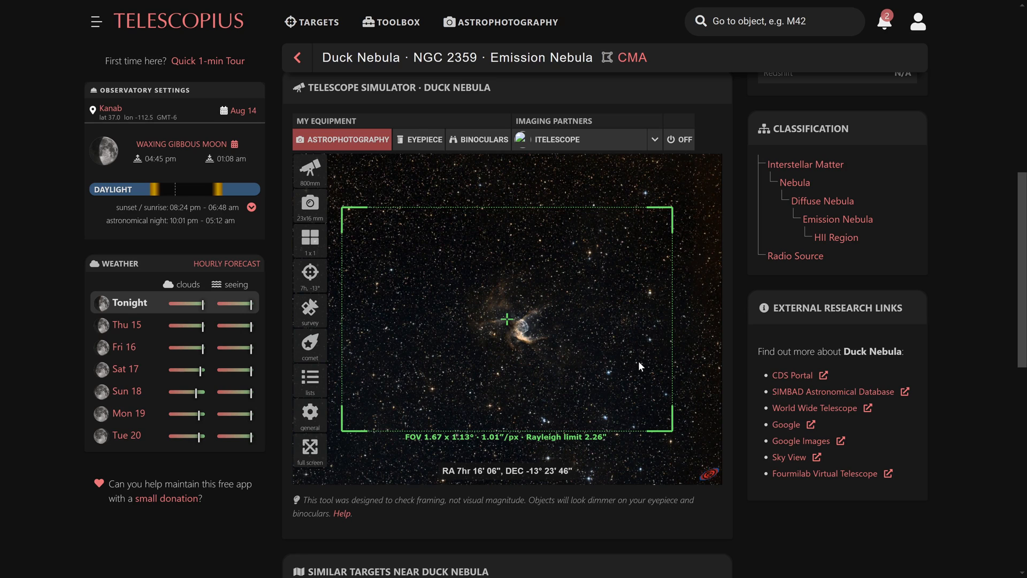
- Confirm 800 mm focal length and 61 mm aperture, then show the William Optics Redcat lineup
left_click(309, 170)
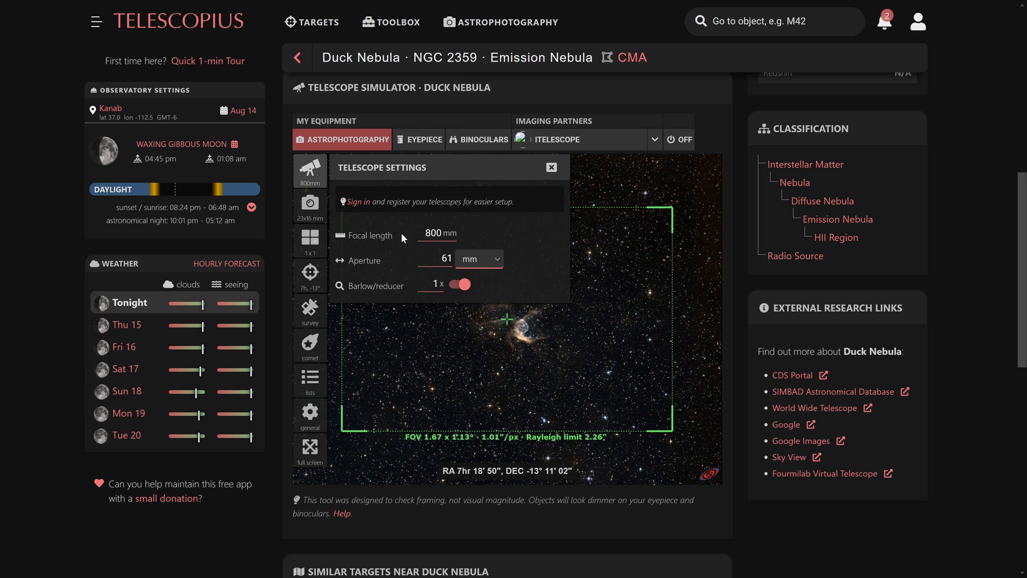
double_click(433, 233)
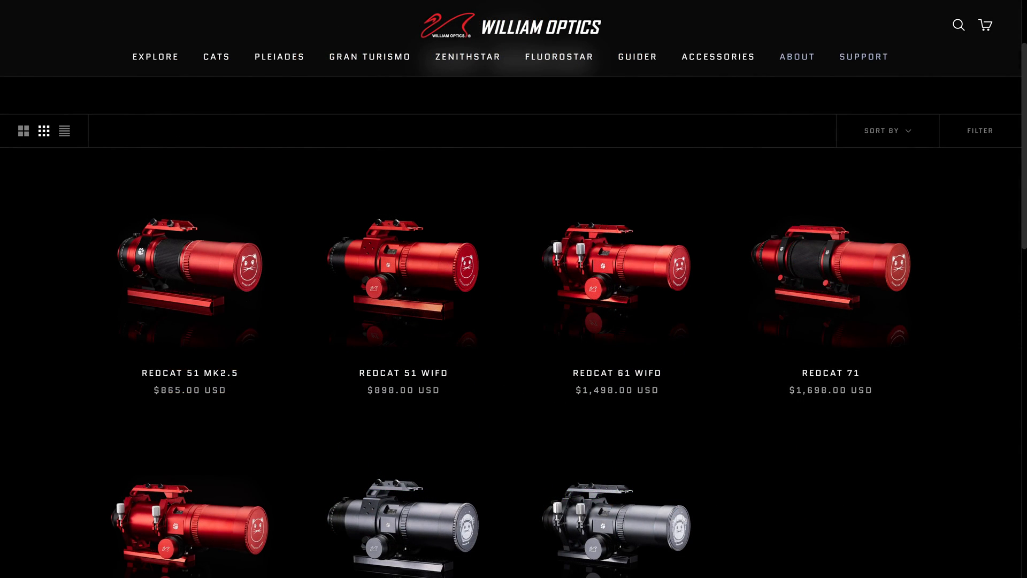
mouse_move(935, 408)
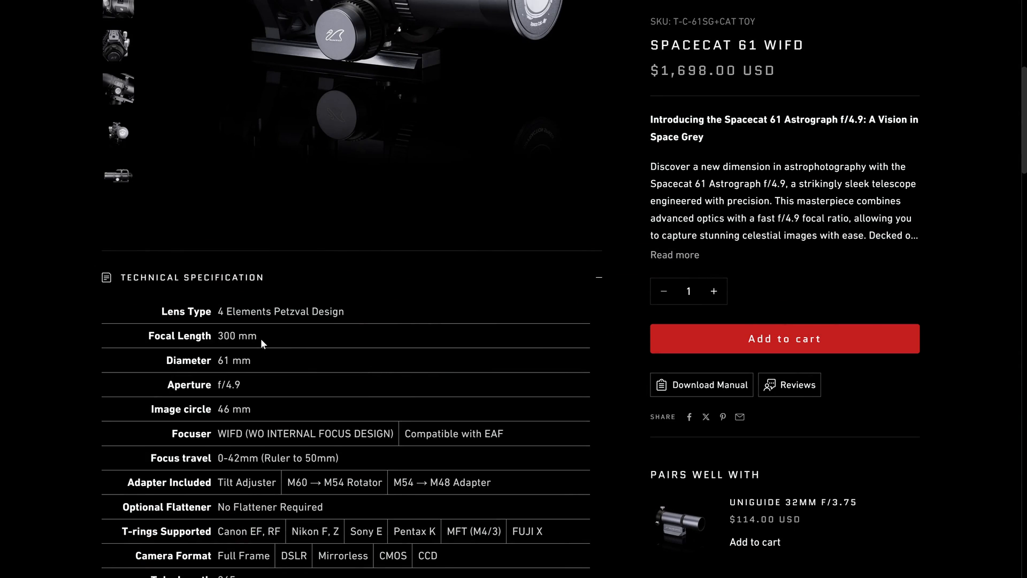
- Scroll to the SpaceCat 61 WIFD specifications and highlight the f/4.9 aperture
scroll("down", 3)
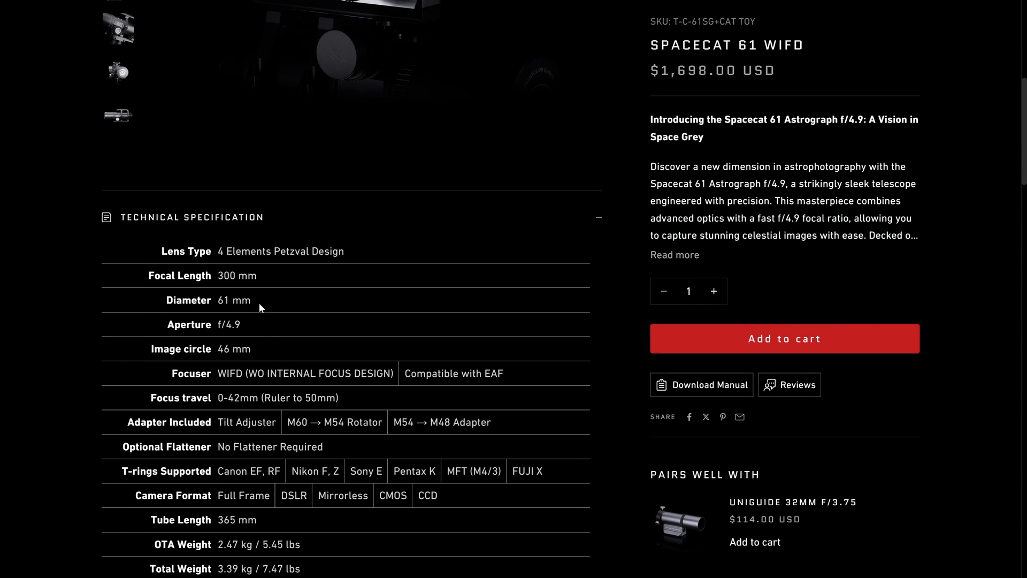
mouse_move(258, 303)
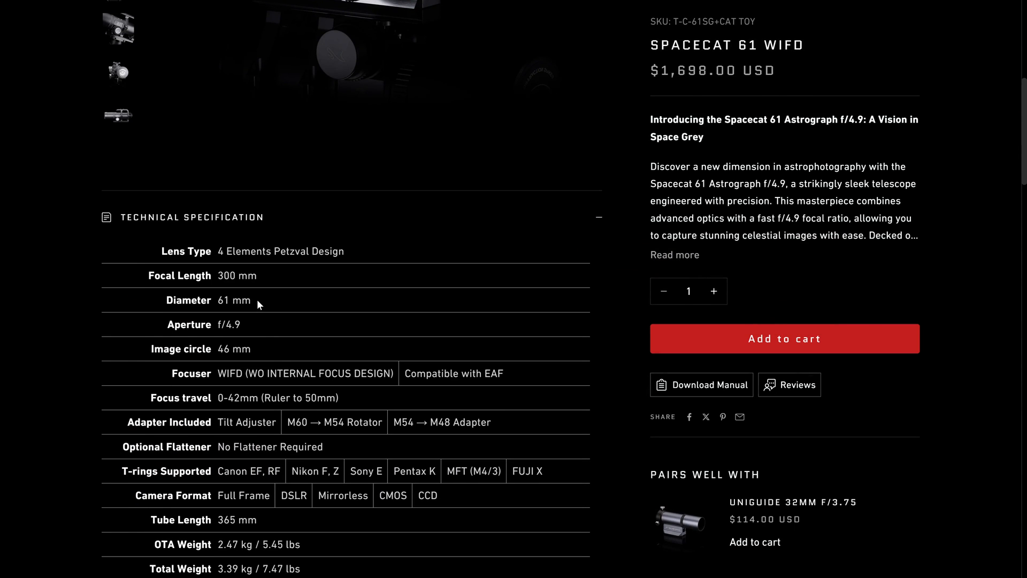
double_click(229, 324)
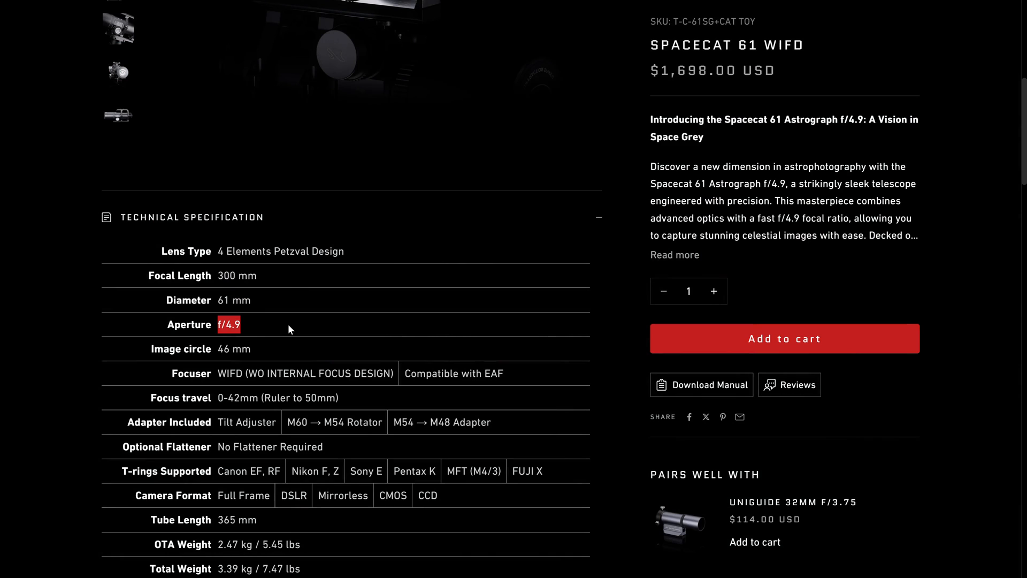
- Highlight 'No Flattener Required' and return to the Cat catalogue with Redcat prices
scroll("down", 3)
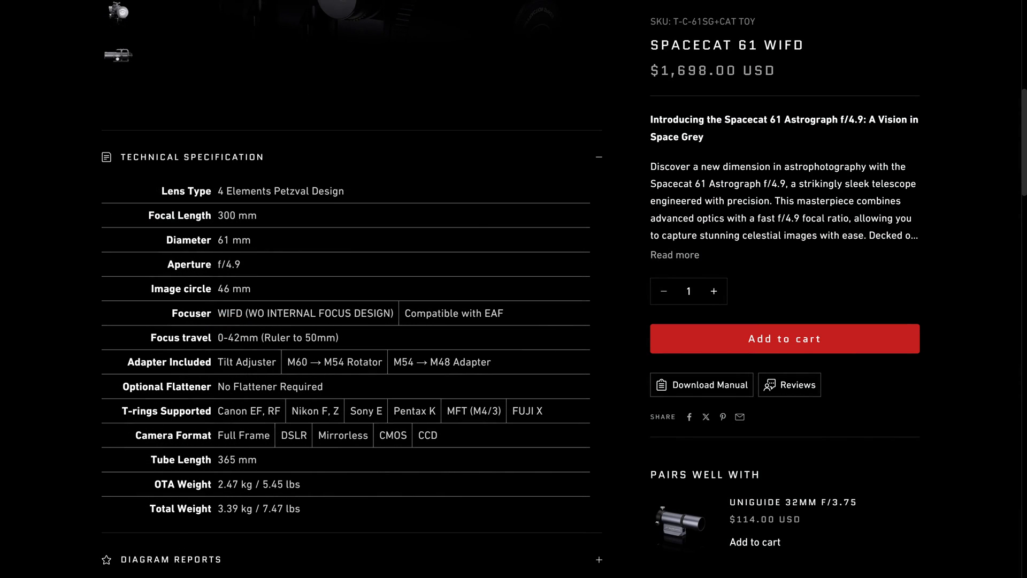
mouse_move(219, 390)
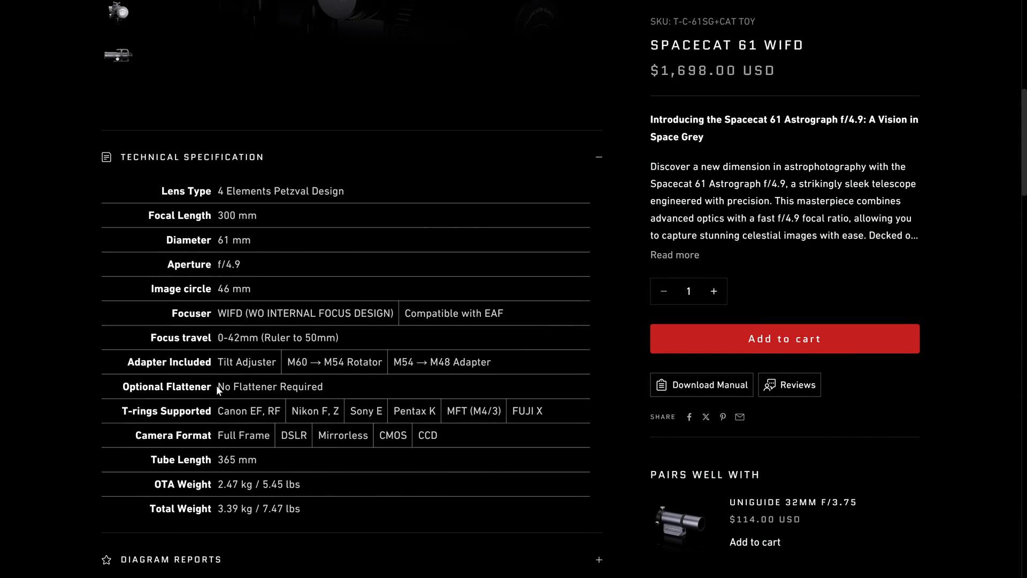
double_click(269, 387)
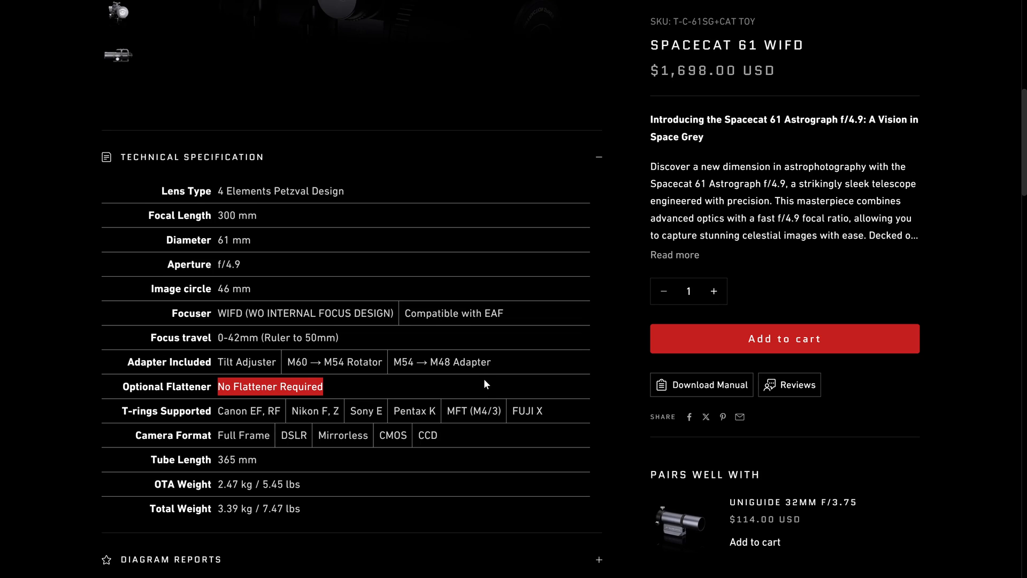
scroll("down", 3)
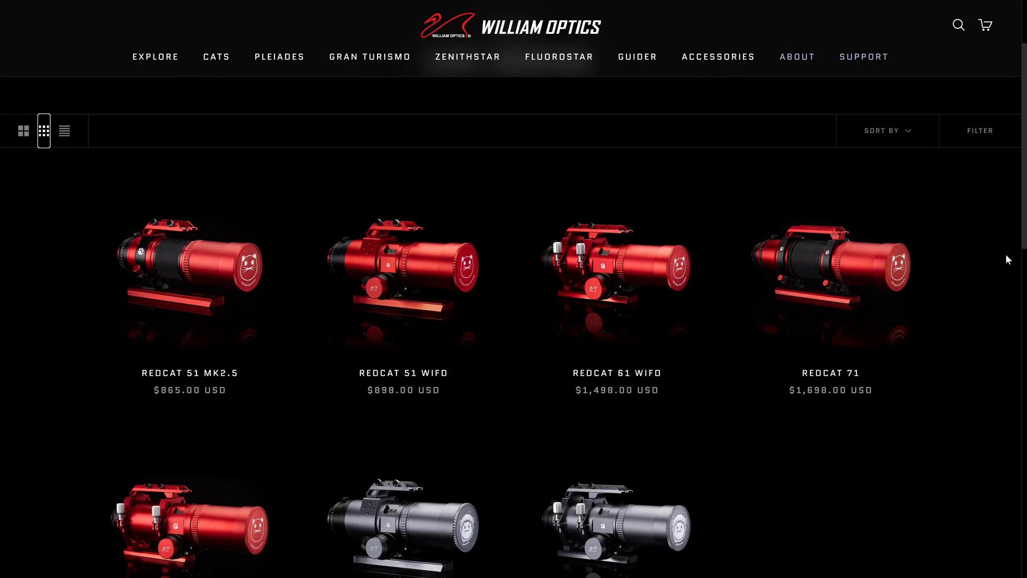
- Scroll to Redcat 71 WIFD ($1,798), Spacecat 51 WIFD ($998) and Spacecat 61 WIFD ($1,698)
scroll("down", 3)
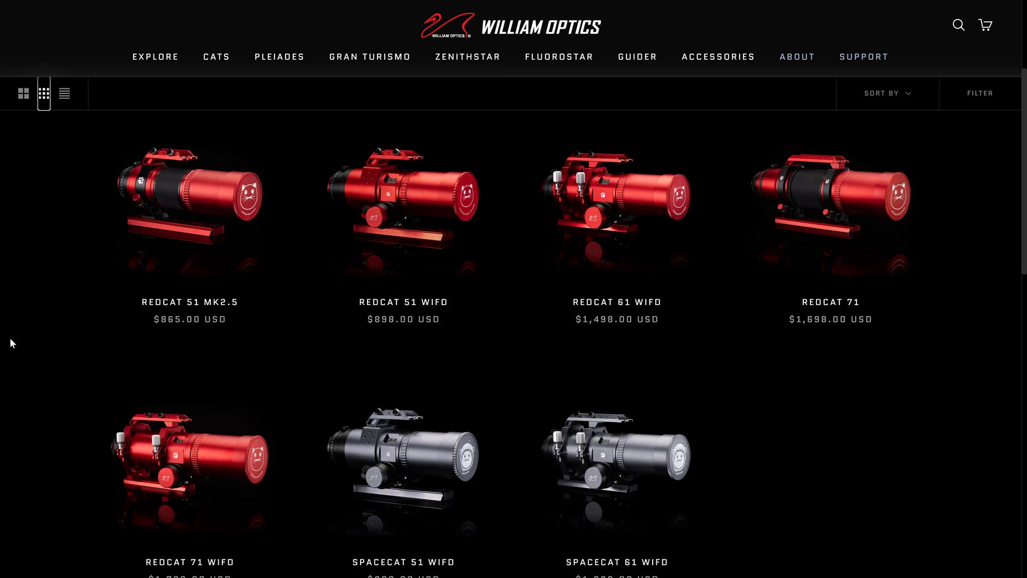
scroll("down", 3)
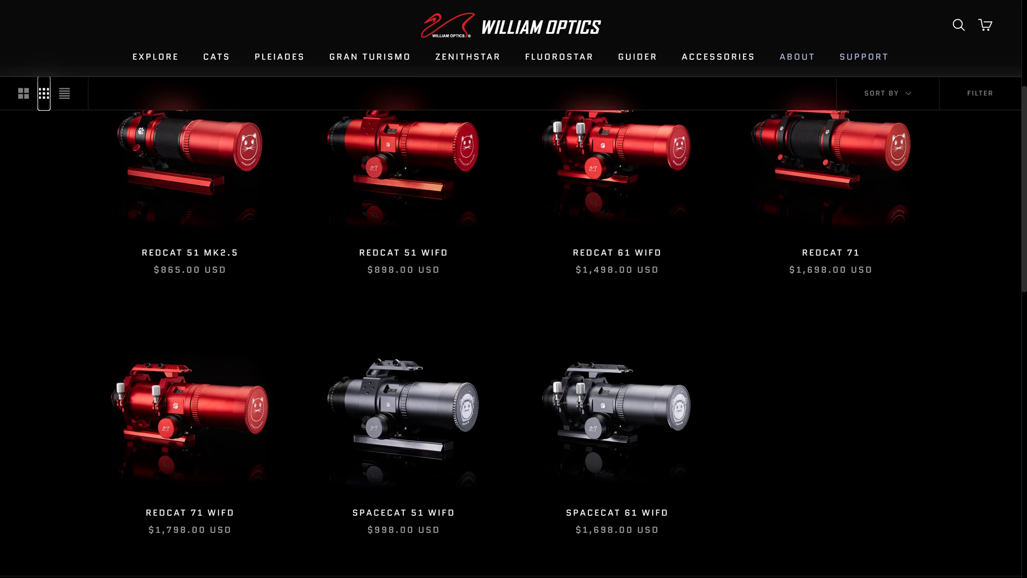
mouse_move(446, 262)
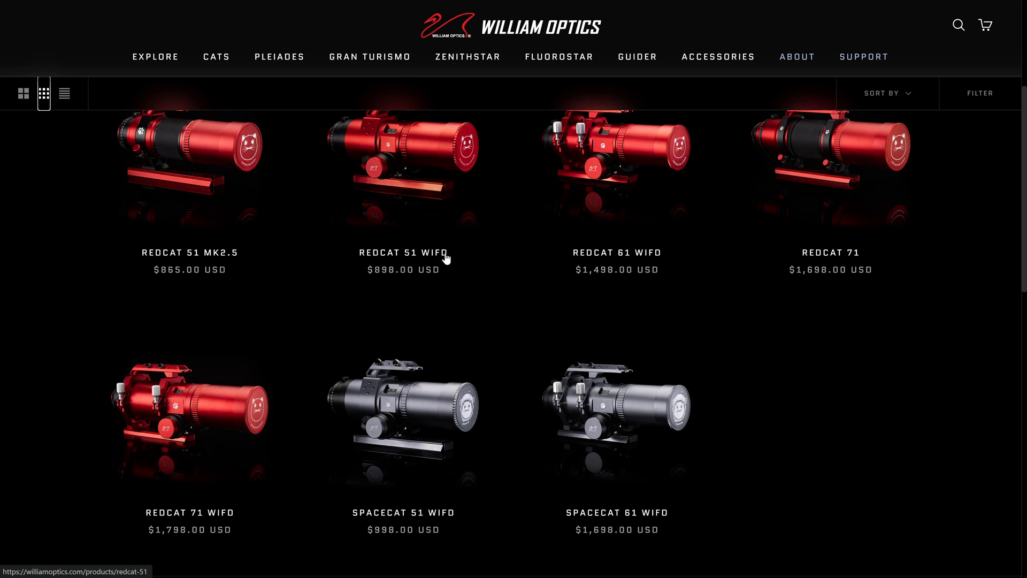
mouse_move(793, 314)
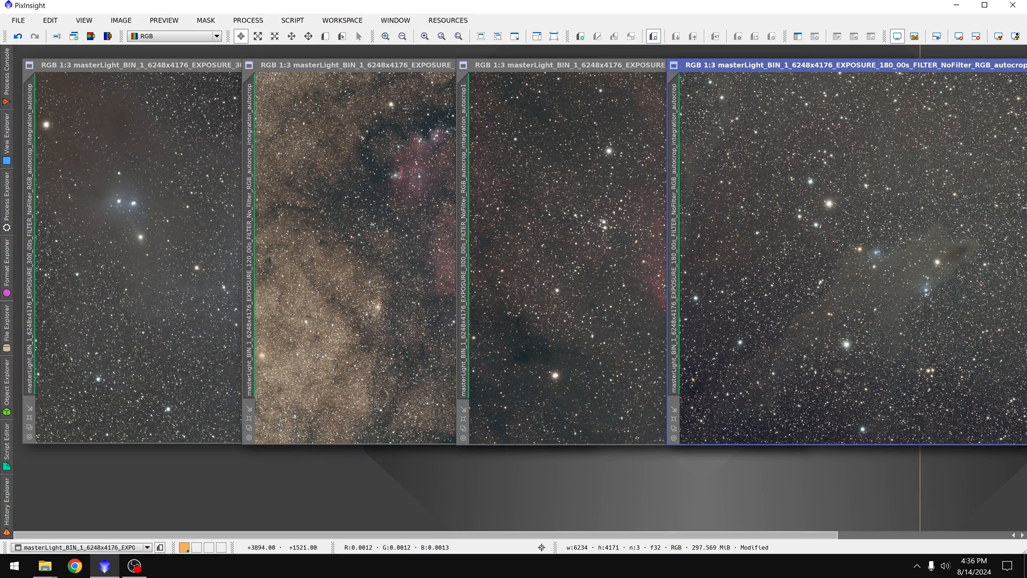
mouse_move(632, 183)
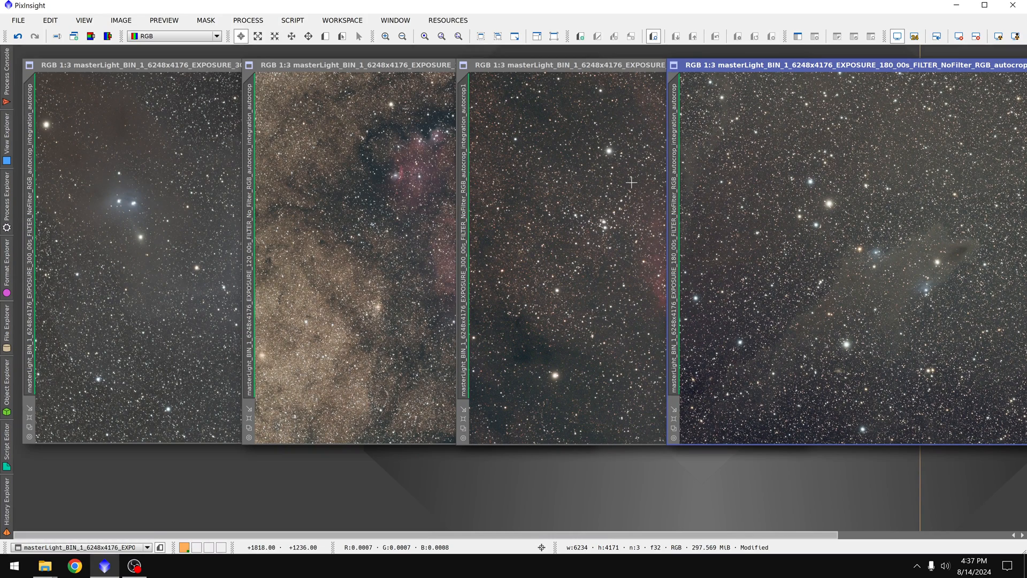
mouse_move(827, 87)
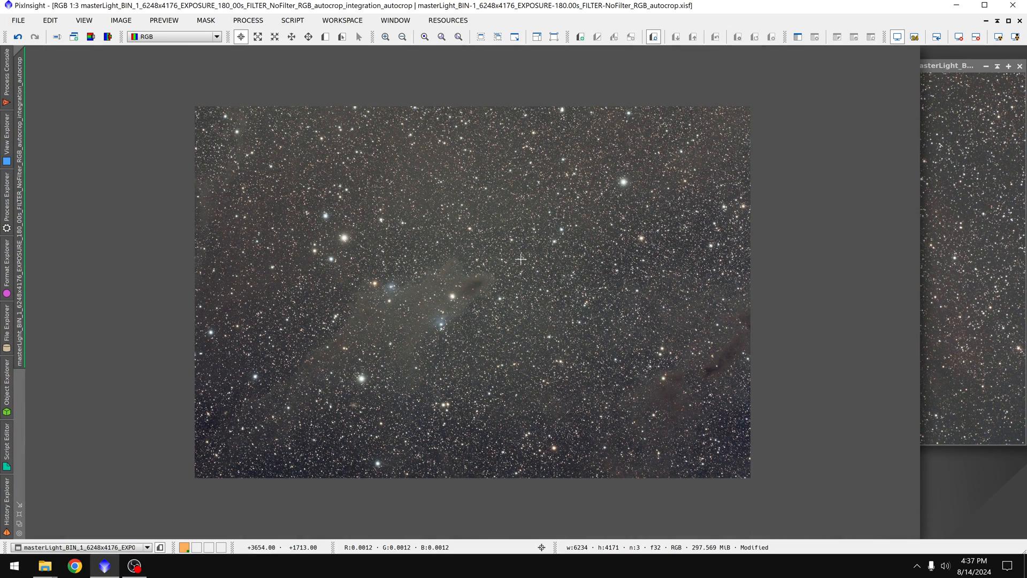
mouse_move(455, 238)
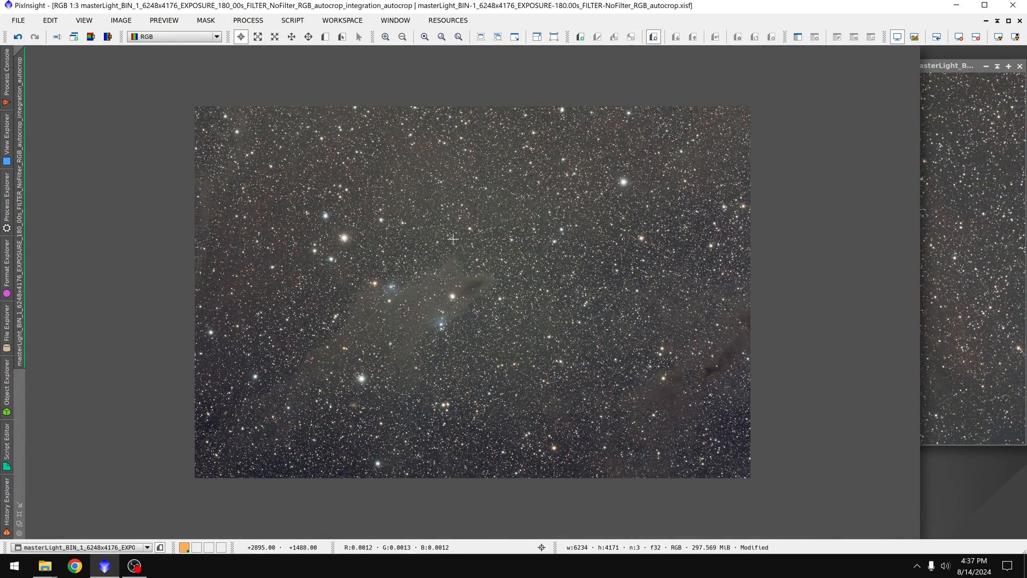
- Zoom into the 180 s no-filter stack and pan between star regions to check sharpness
left_click(454, 38)
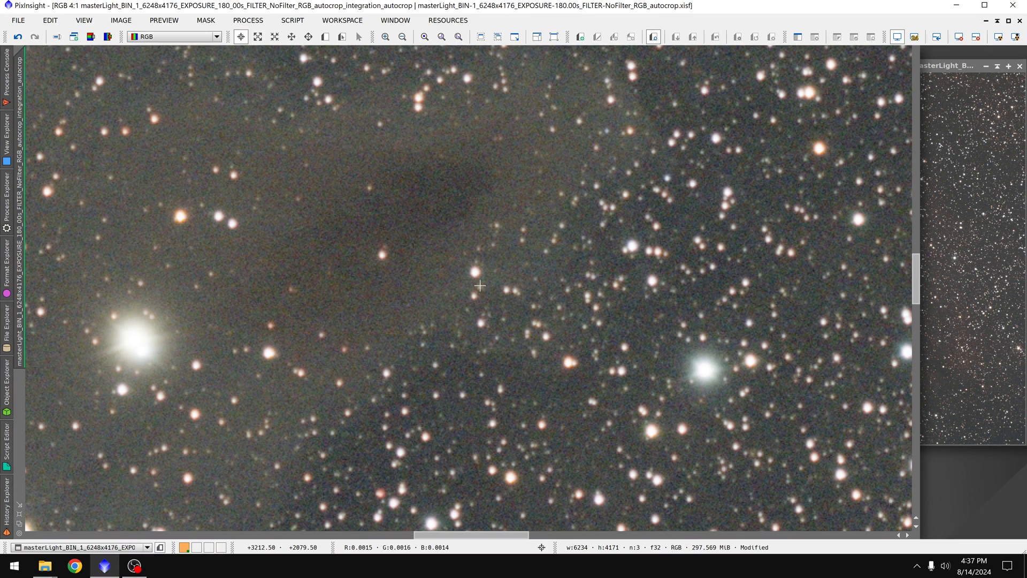
mouse_move(439, 252)
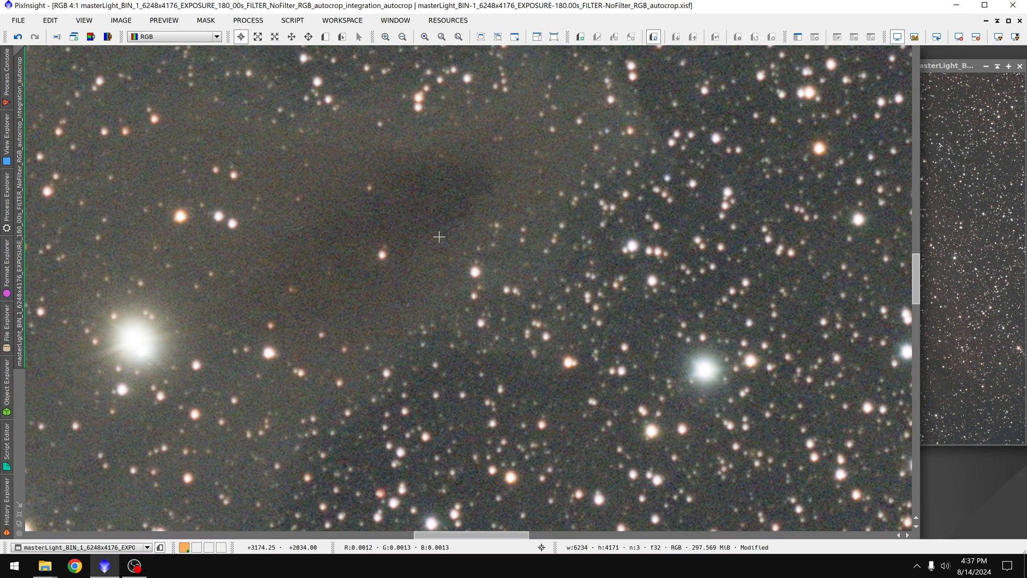
mouse_move(528, 270)
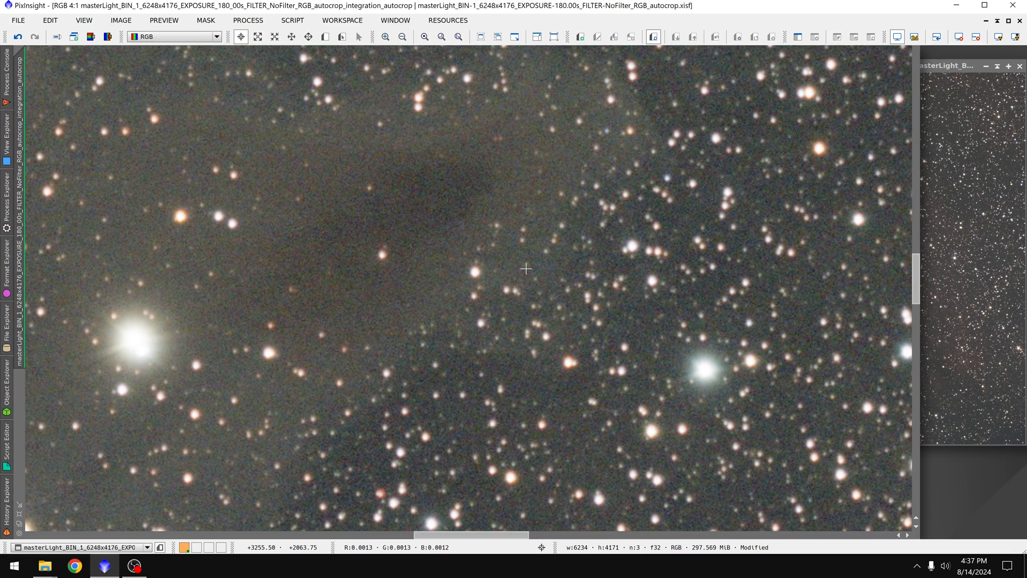
mouse_move(508, 267)
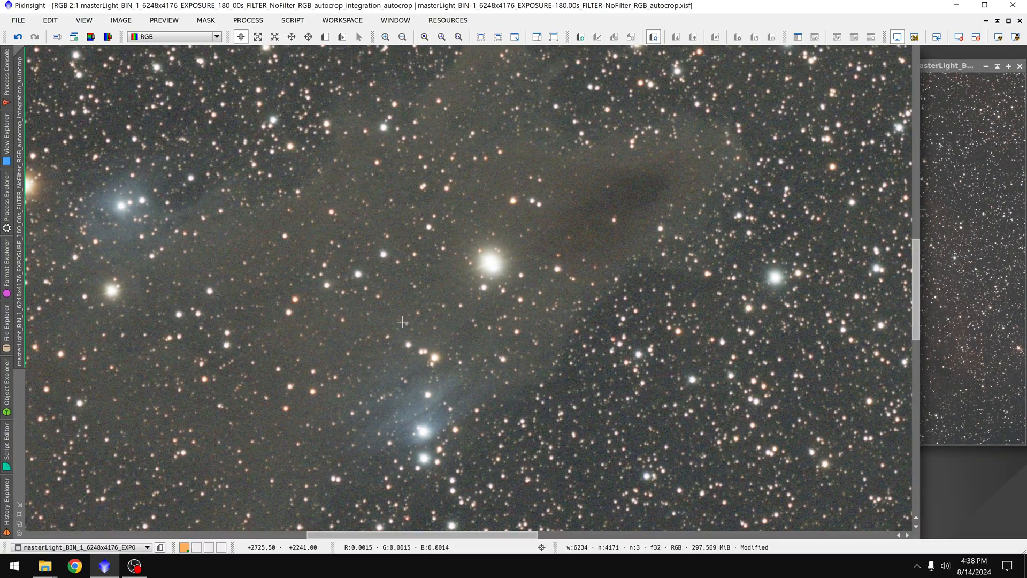
left_click_drag(402, 321, 184, 398)
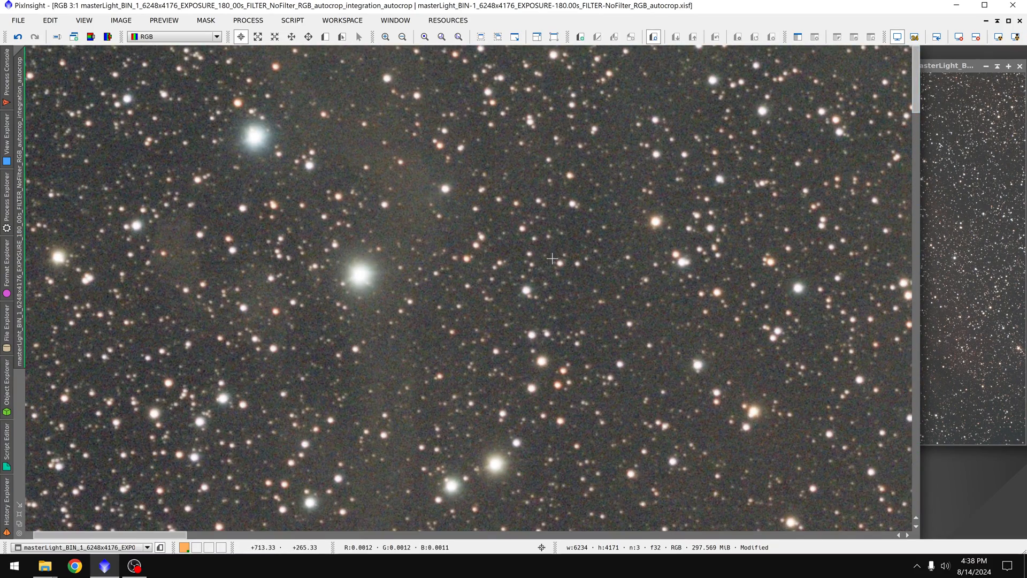
mouse_move(544, 278)
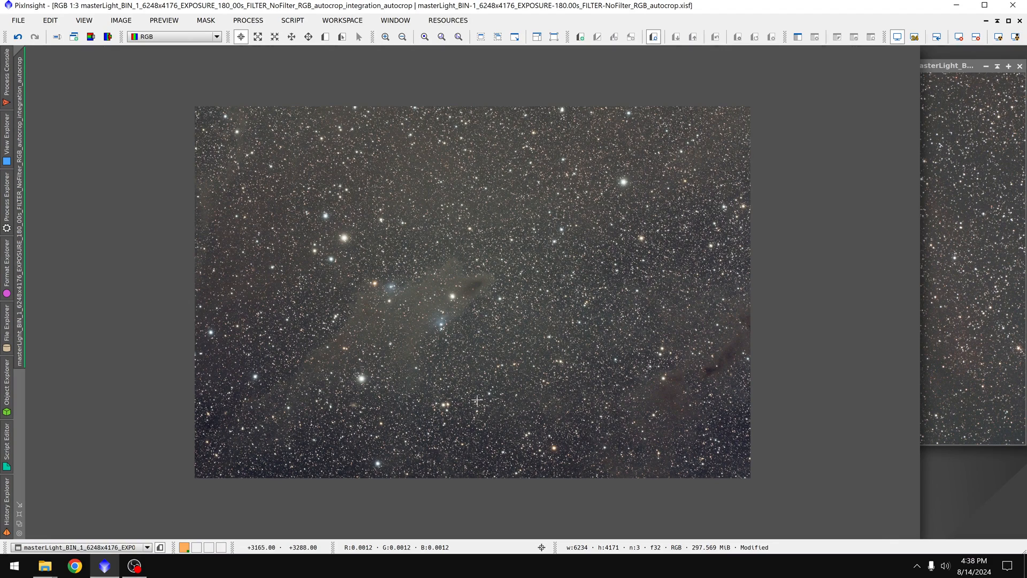
mouse_move(634, 428)
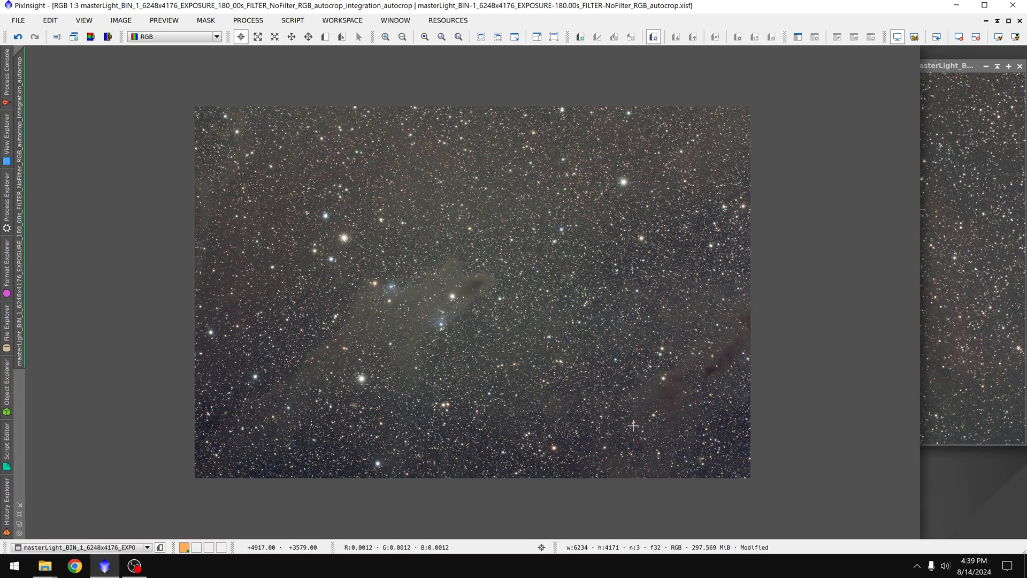
mouse_move(481, 416)
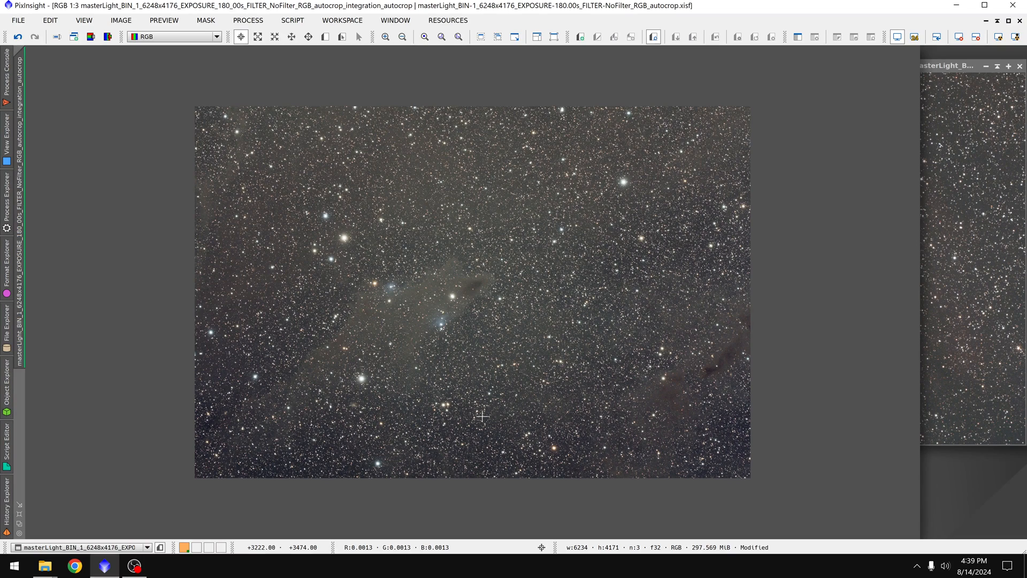
mouse_move(495, 431)
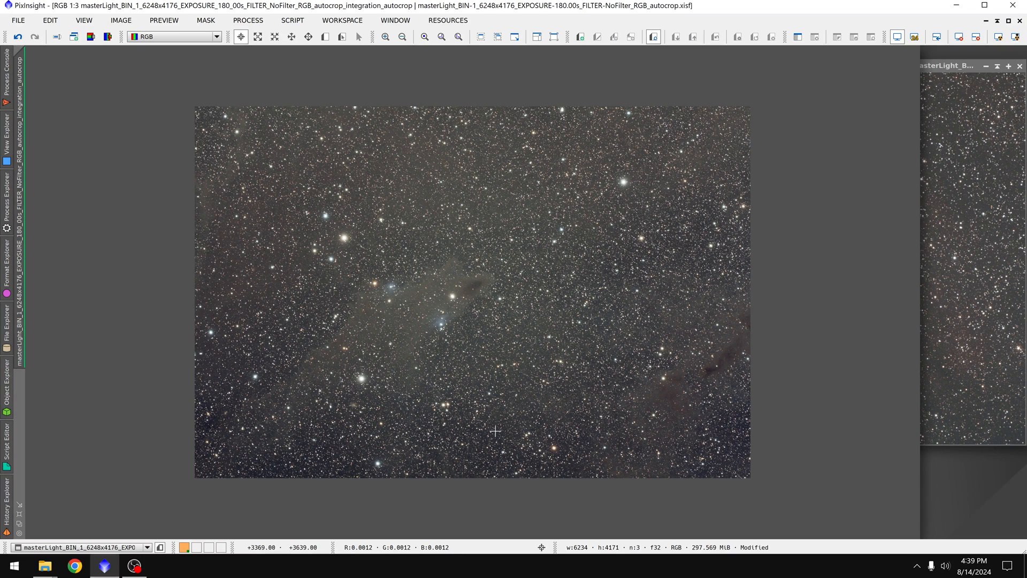
mouse_move(262, 318)
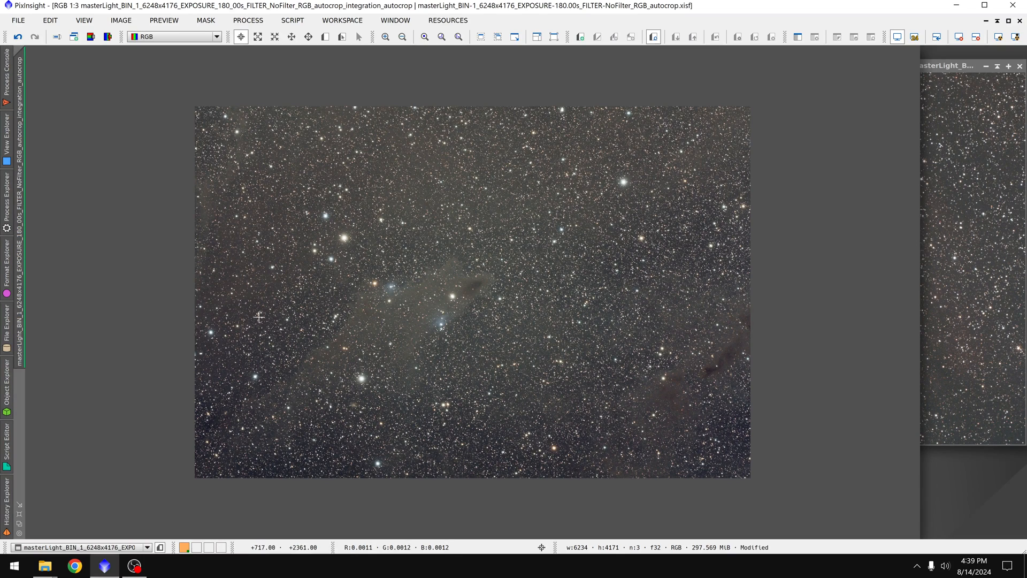
mouse_move(707, 465)
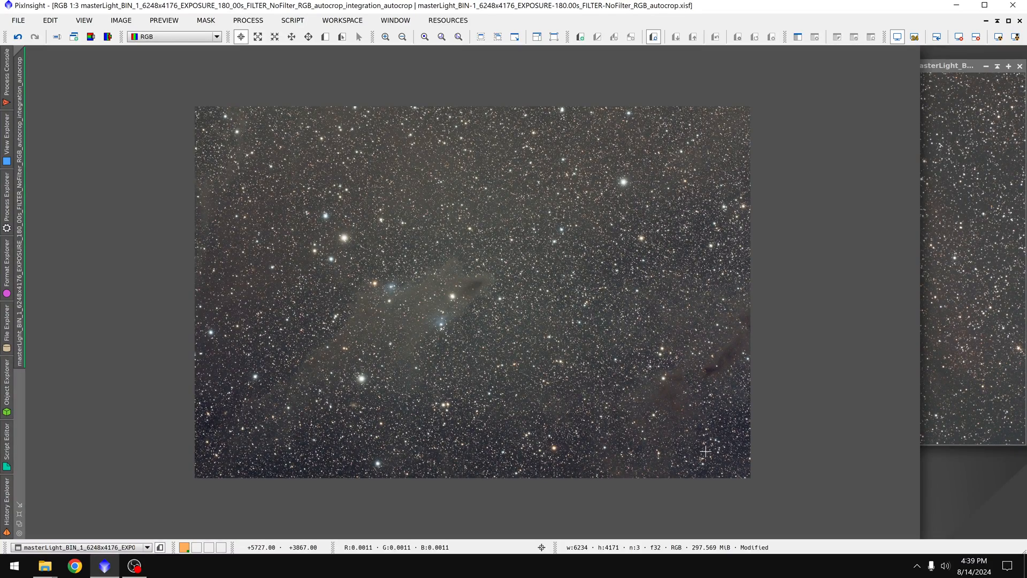
mouse_move(588, 430)
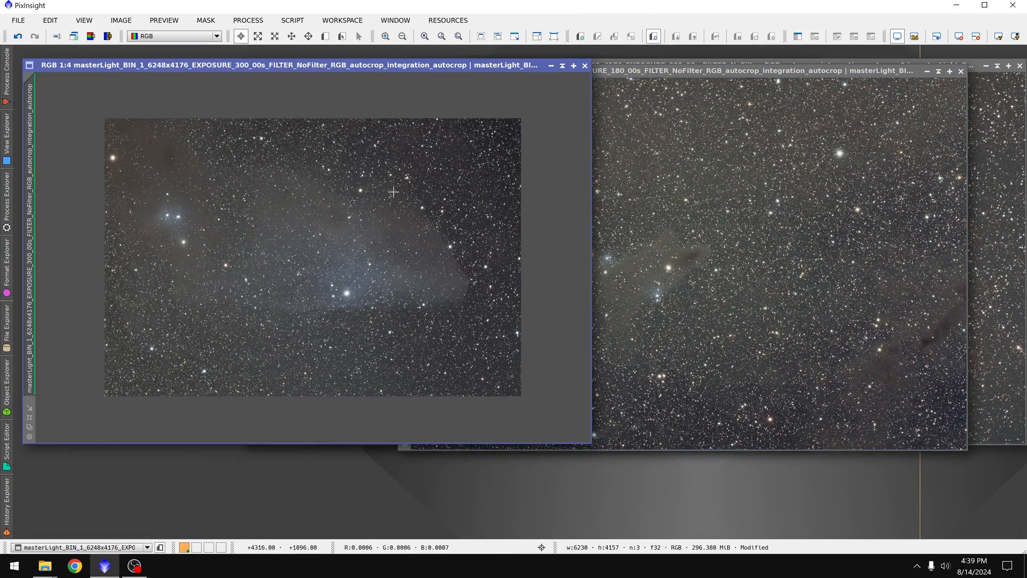
mouse_move(454, 269)
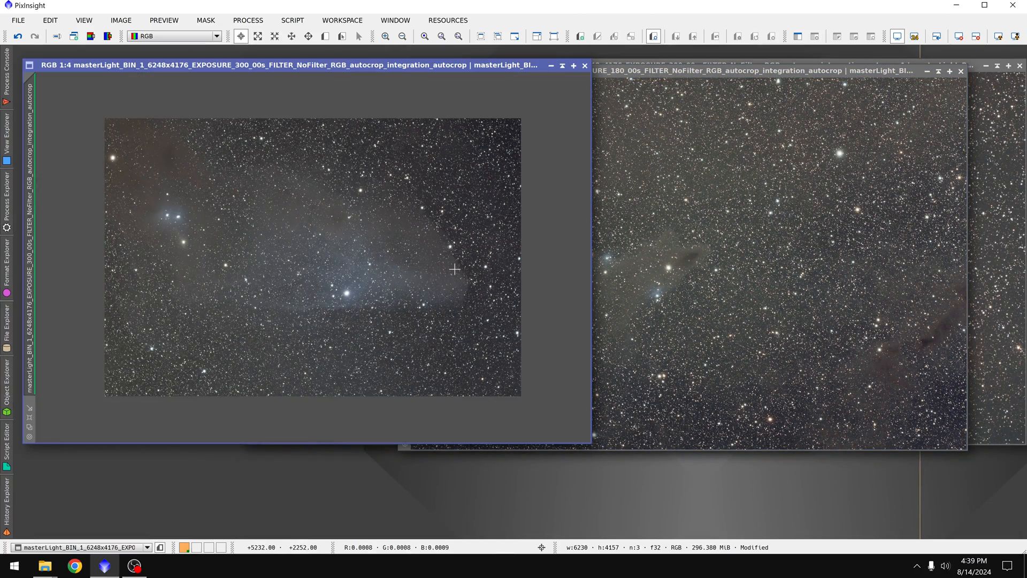
mouse_move(443, 186)
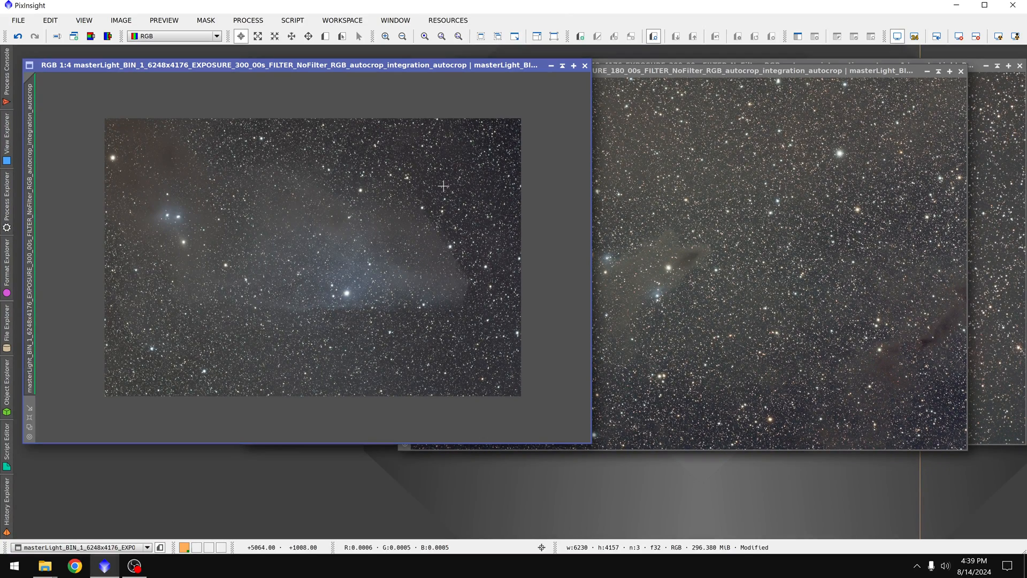
mouse_move(478, 276)
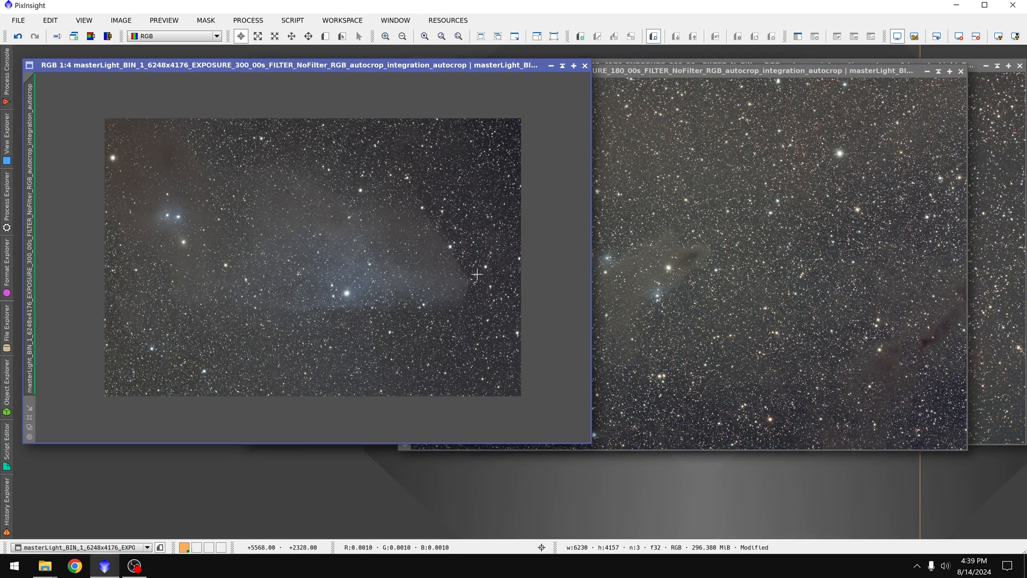
mouse_move(472, 266)
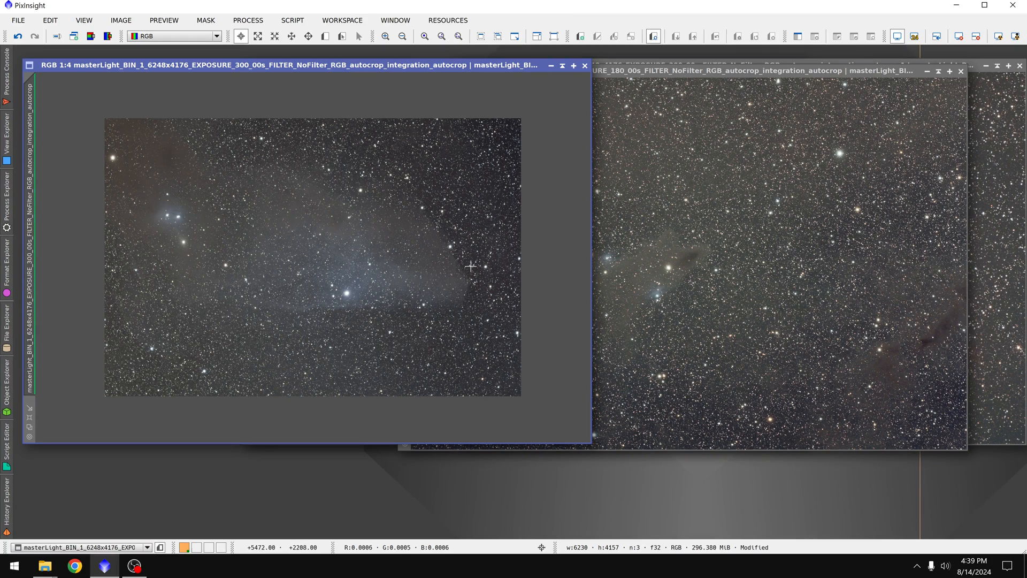
mouse_move(475, 234)
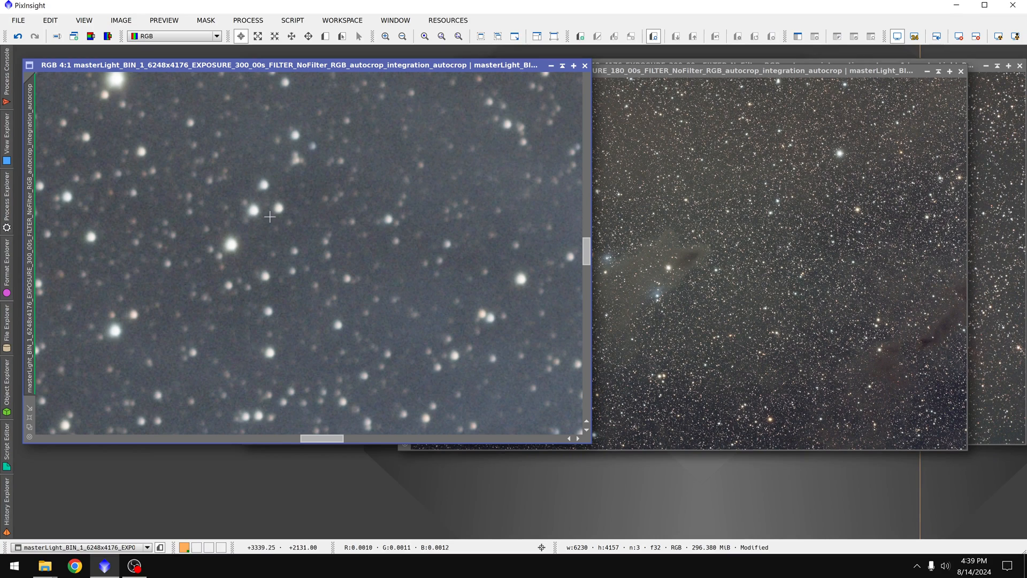
mouse_move(349, 273)
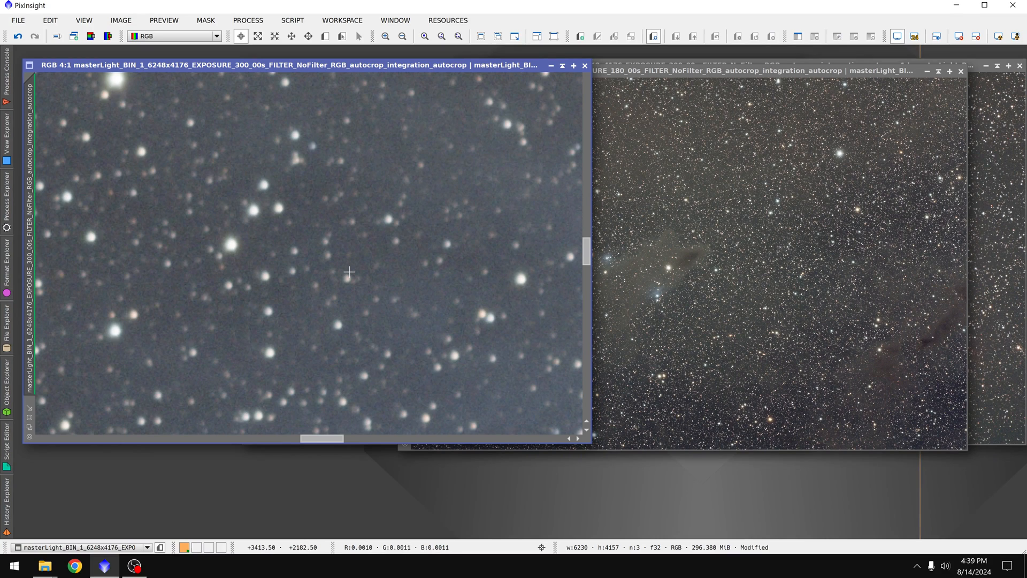
mouse_move(309, 235)
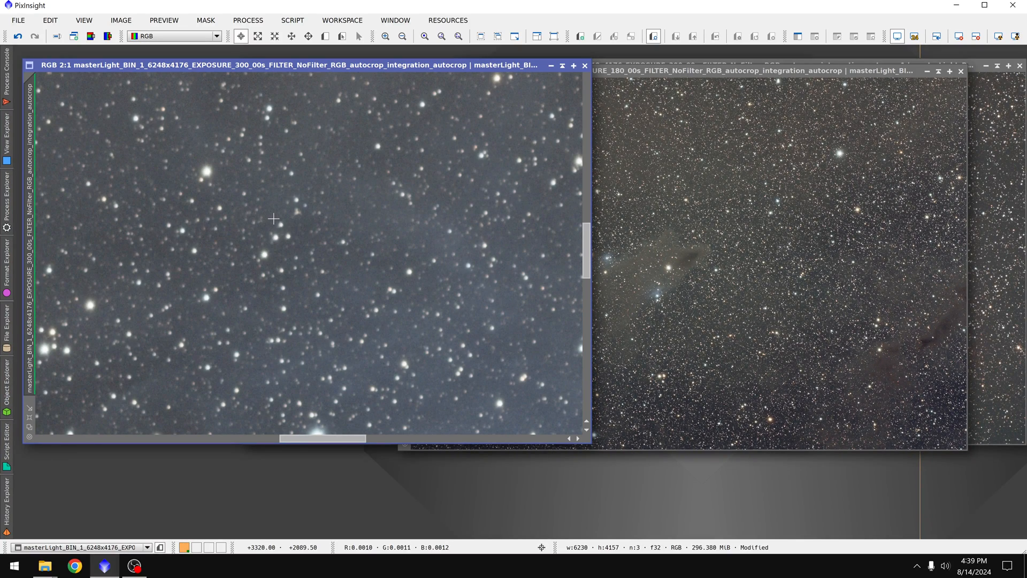
mouse_move(298, 237)
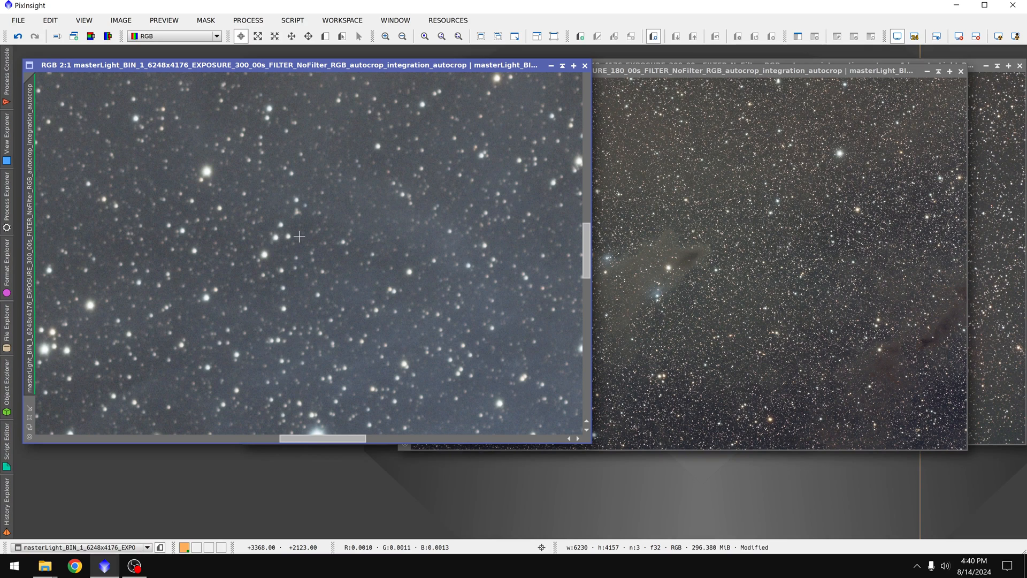
- Zoom the 300 s Blue Horsehead stack to 4:1 and 2:1 to inspect stars
left_click(425, 36)
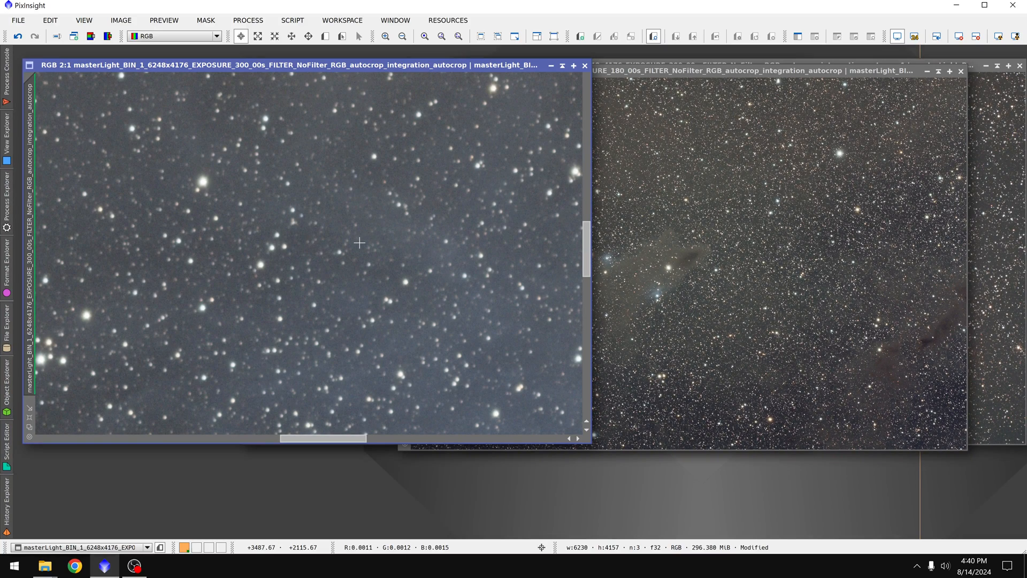
left_click(405, 37)
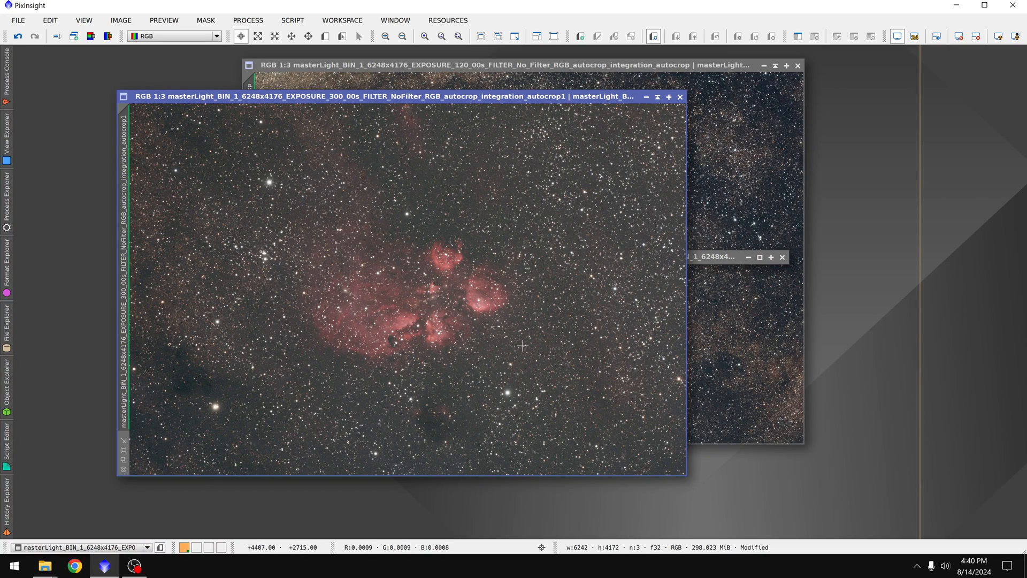
mouse_move(512, 337)
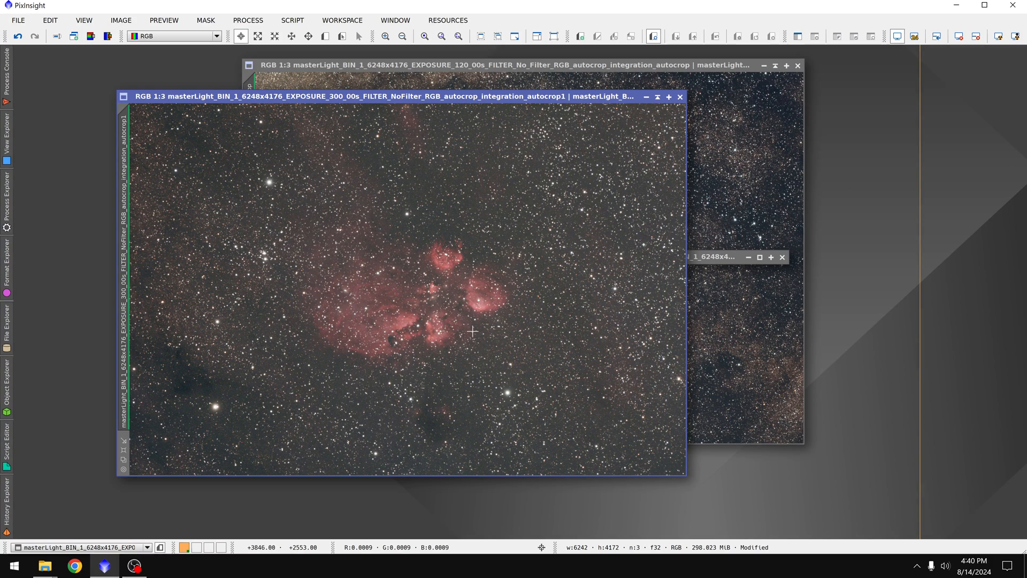
mouse_move(479, 316)
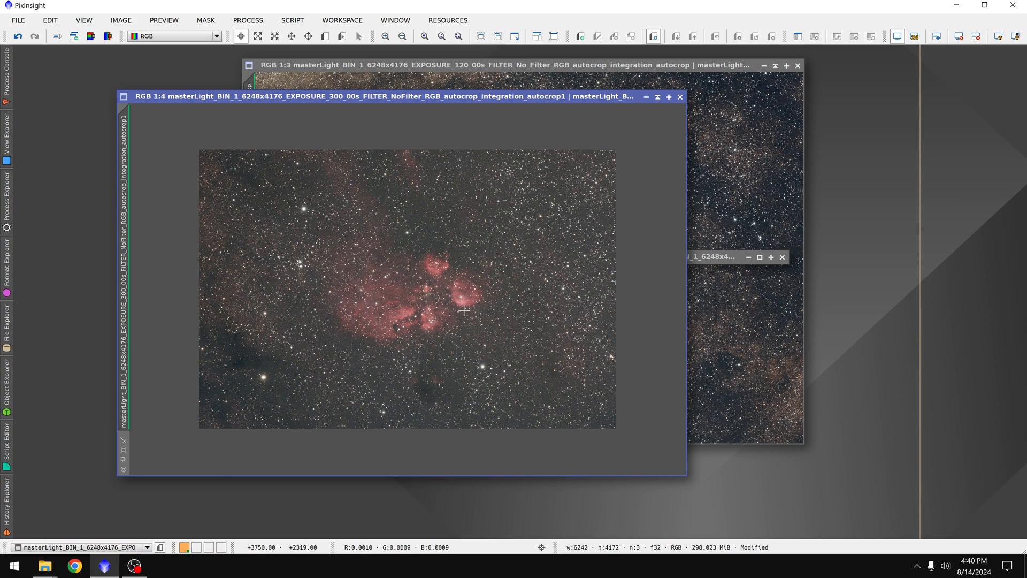
mouse_move(250, 346)
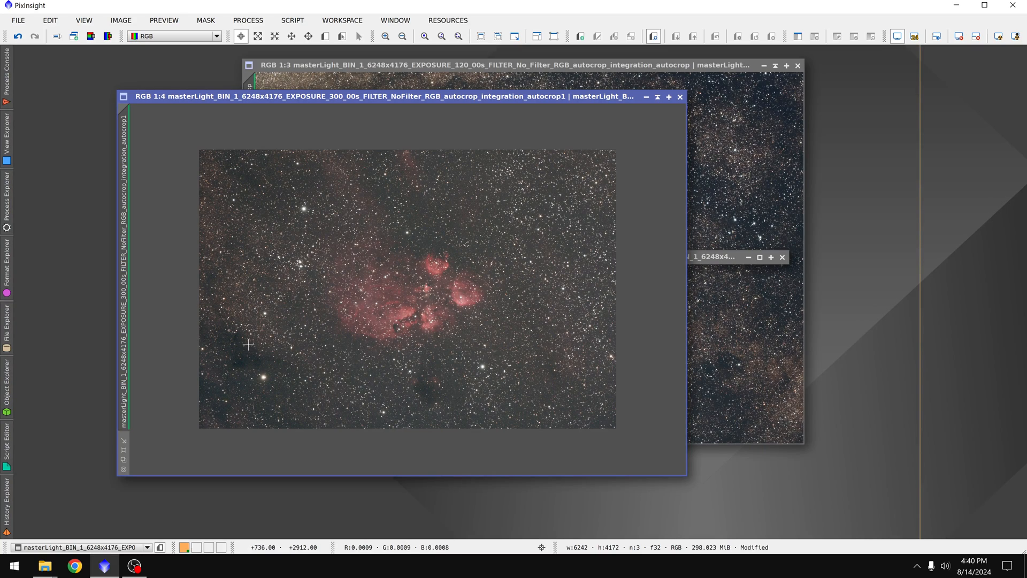
mouse_move(568, 327)
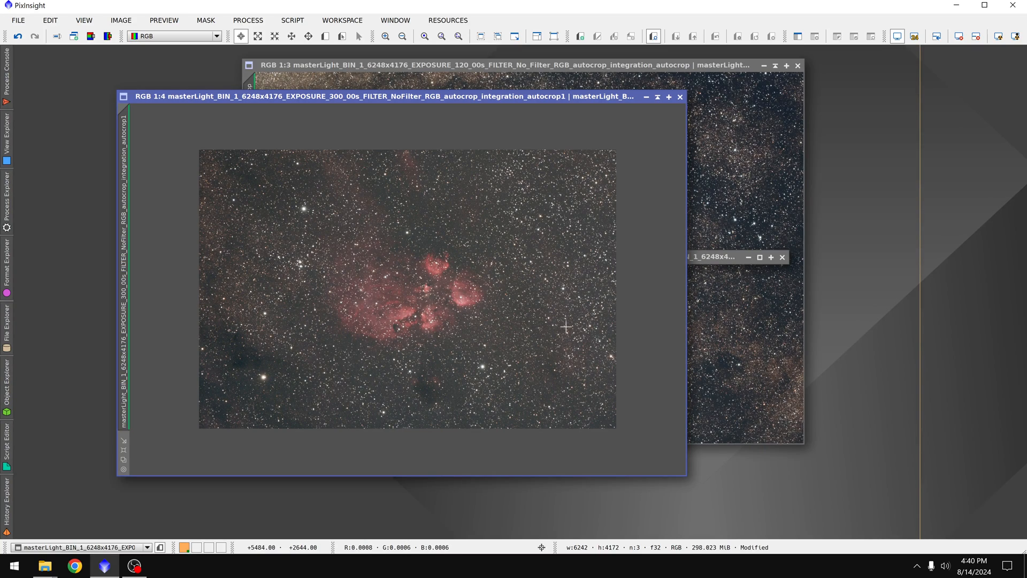
mouse_move(585, 400)
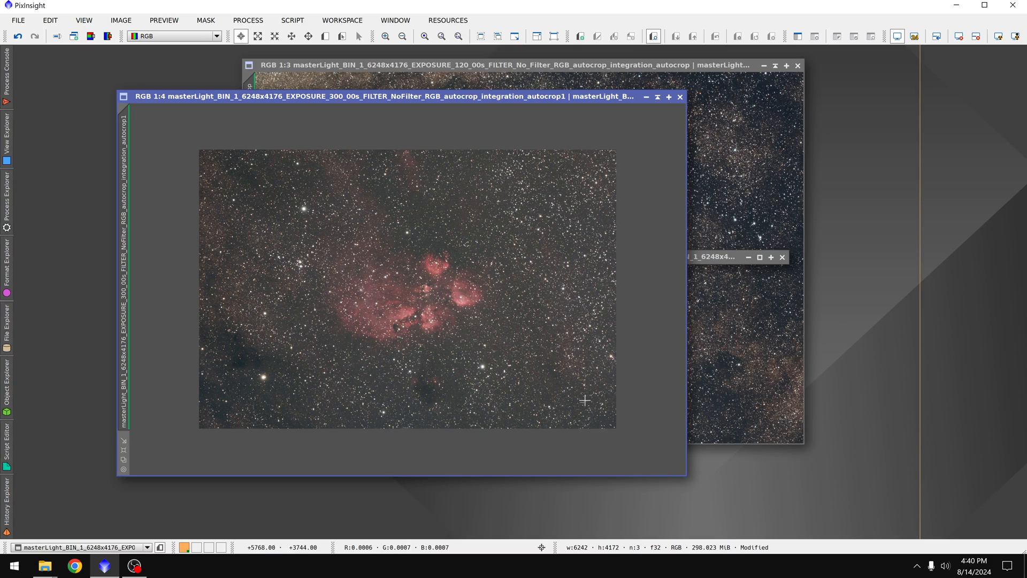
mouse_move(457, 291)
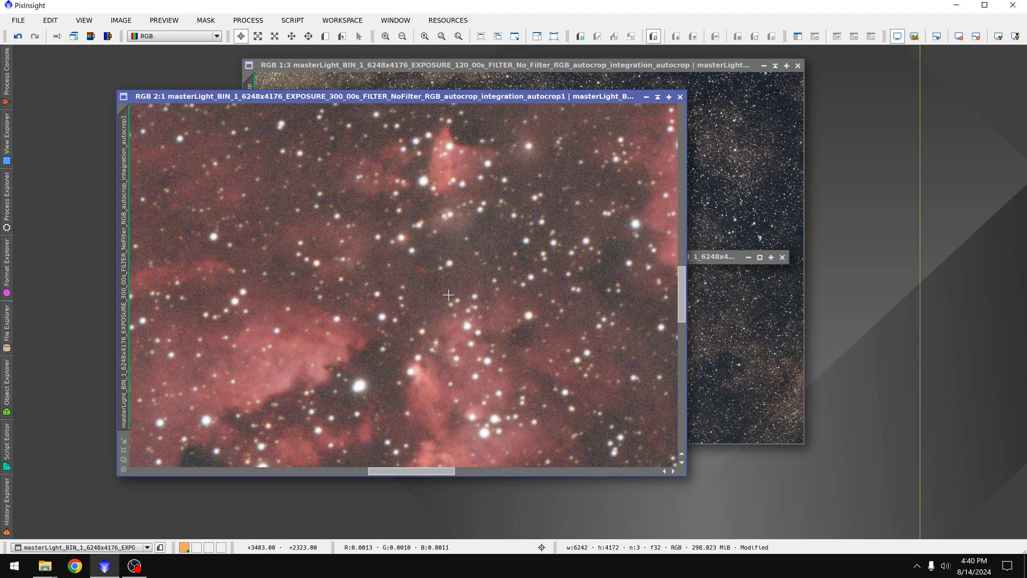
mouse_move(581, 224)
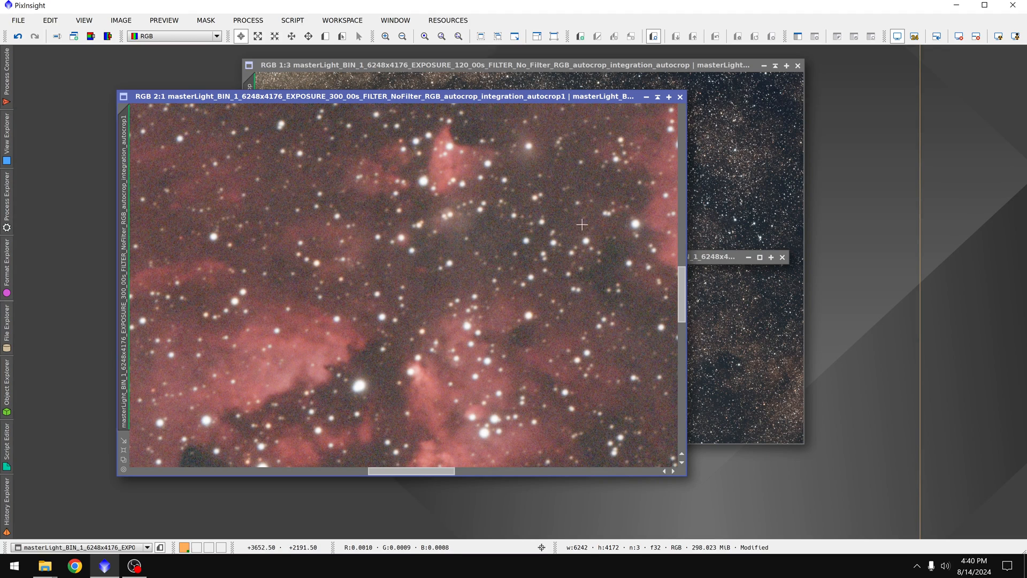